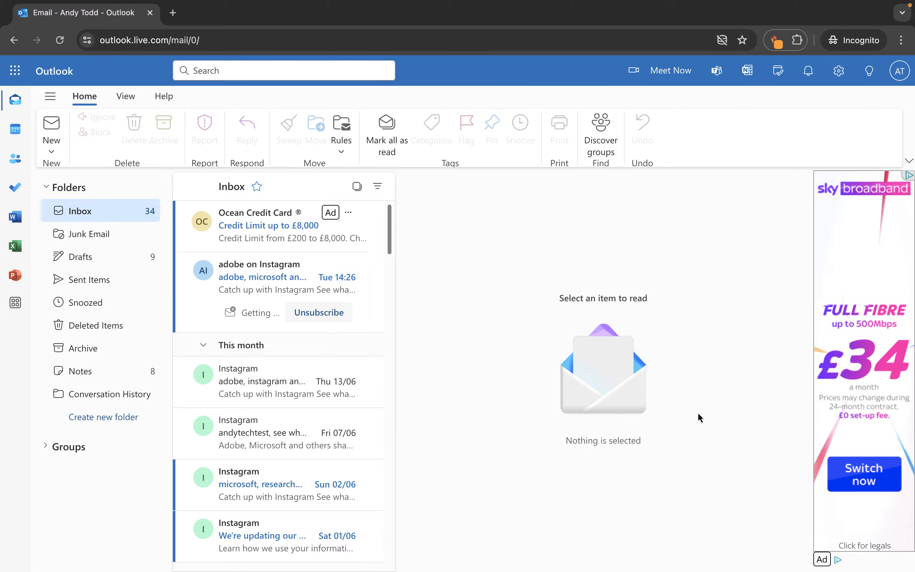
pyautogui.moveTo(631, 433)
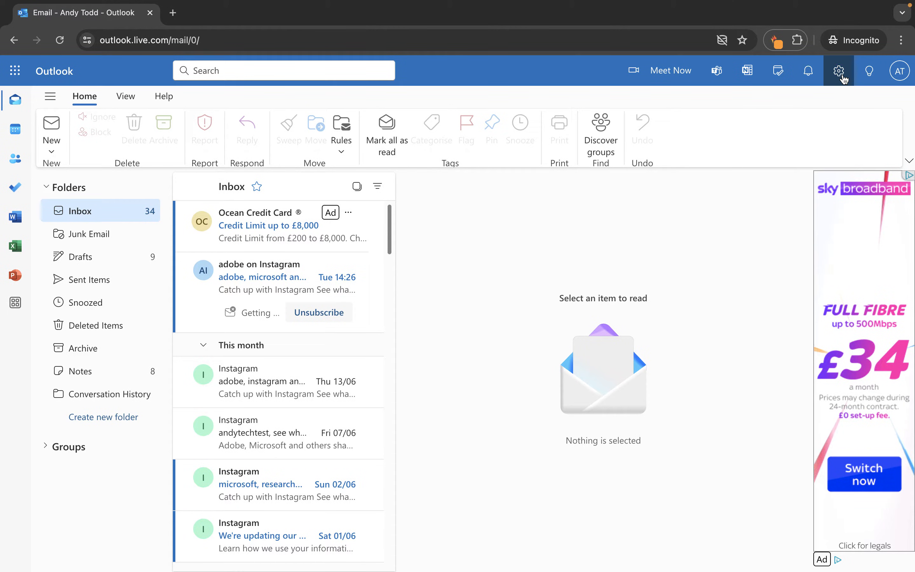
# Reach the Automatic replies page via the Settings gear and a search for 'auto'.
pyautogui.click(839, 70)
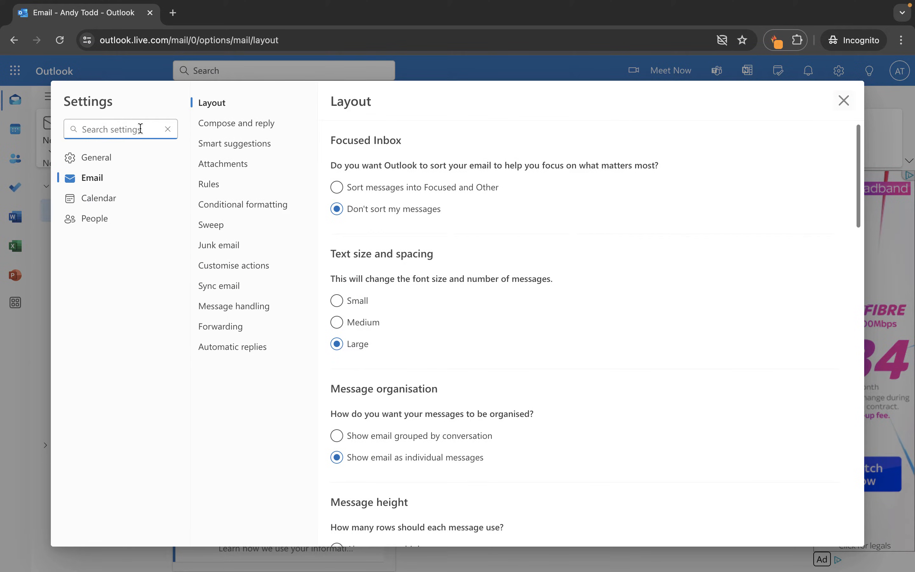
pyautogui.moveTo(232, 347)
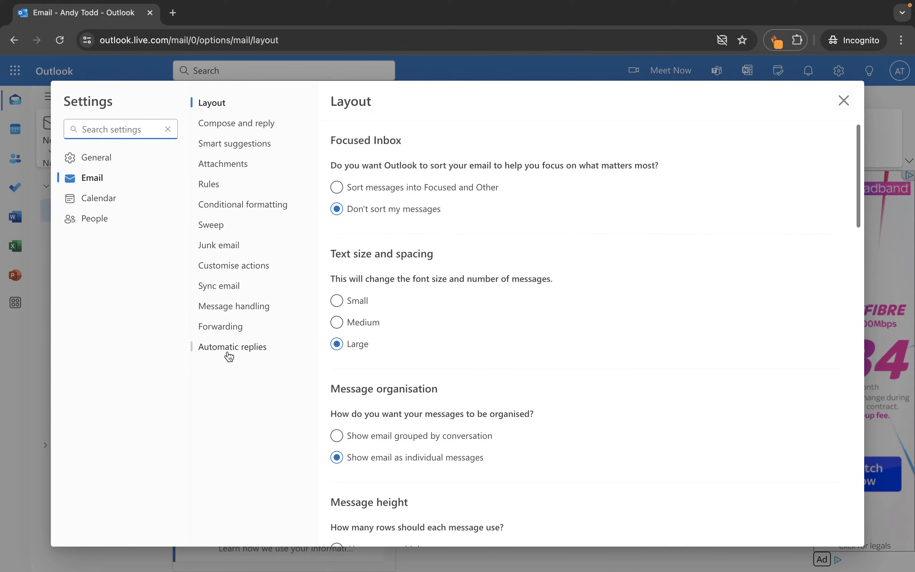
pyautogui.moveTo(258, 124)
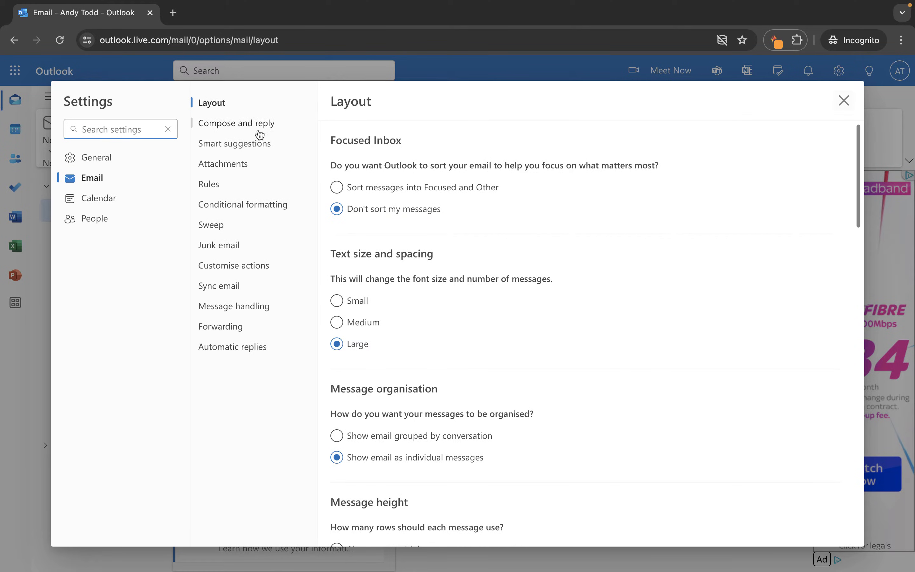
pyautogui.moveTo(141, 154)
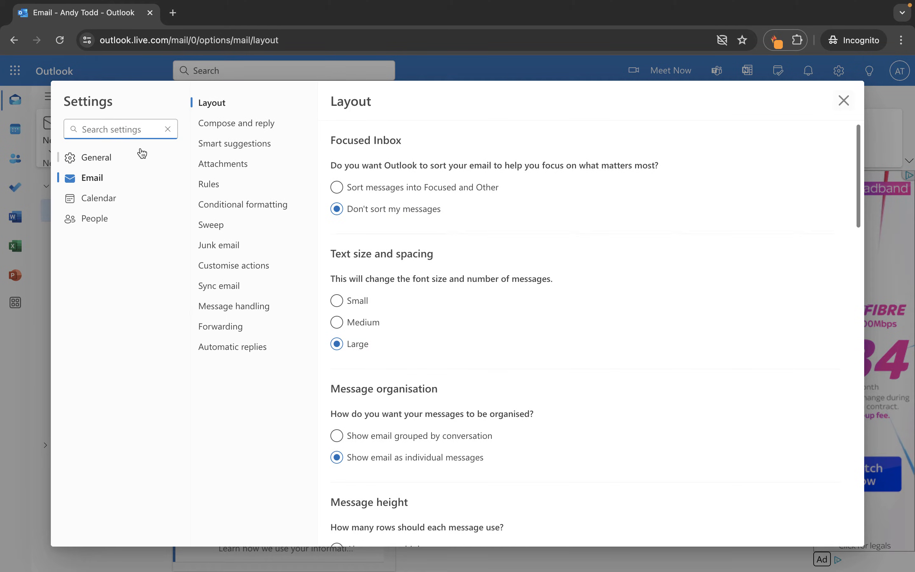
pyautogui.write('auto')
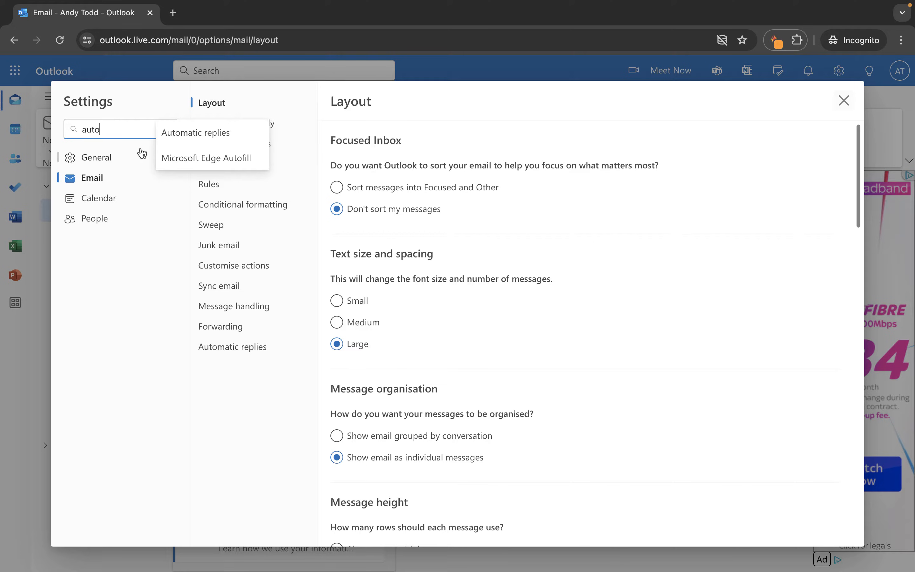
pyautogui.click(196, 132)
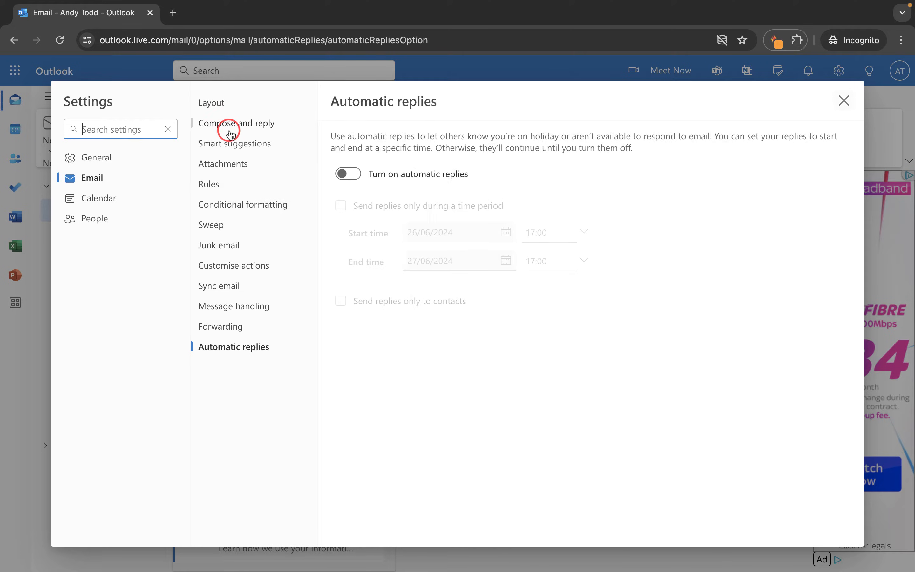
pyautogui.moveTo(479, 158)
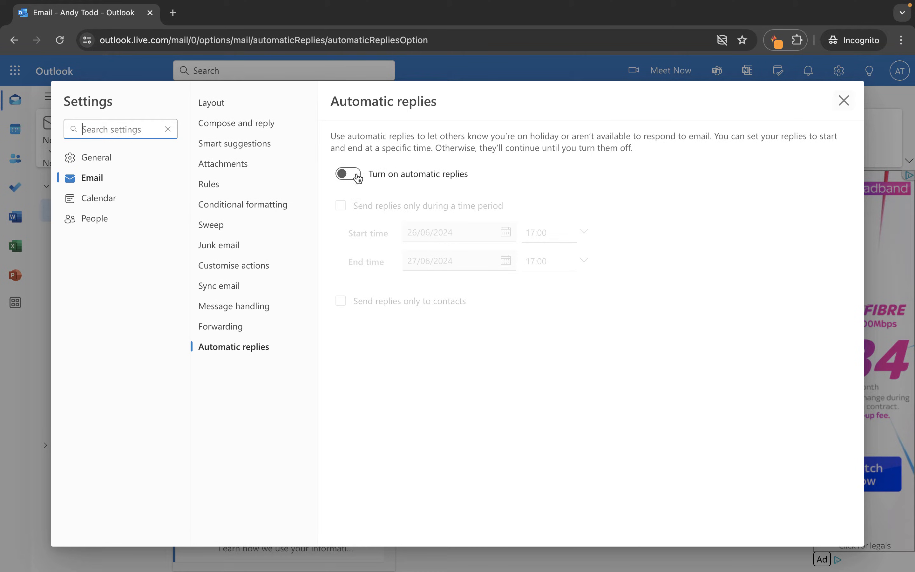
# Switch automatic replies on and write the 'Thank you for your email... out of the office' message.
pyautogui.click(348, 175)
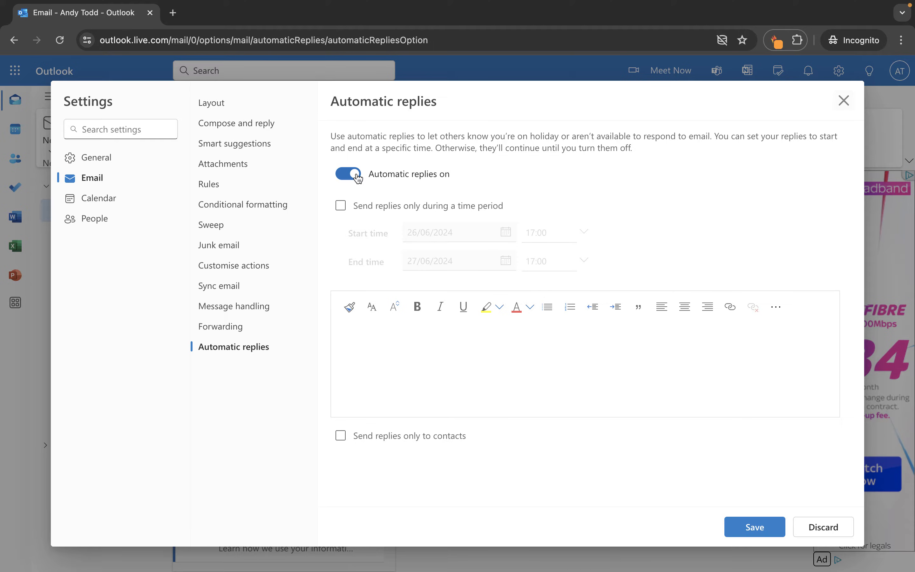
pyautogui.moveTo(372, 178)
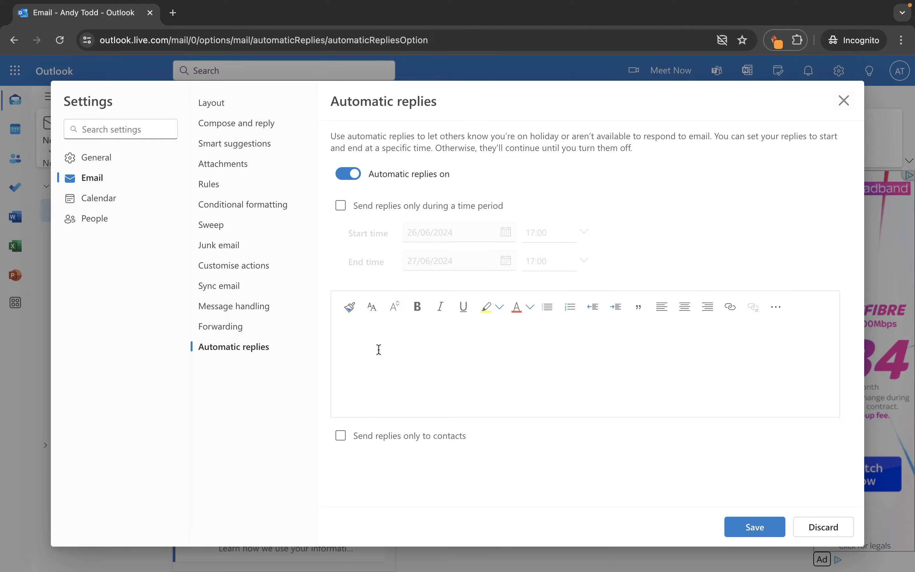
pyautogui.moveTo(371, 369)
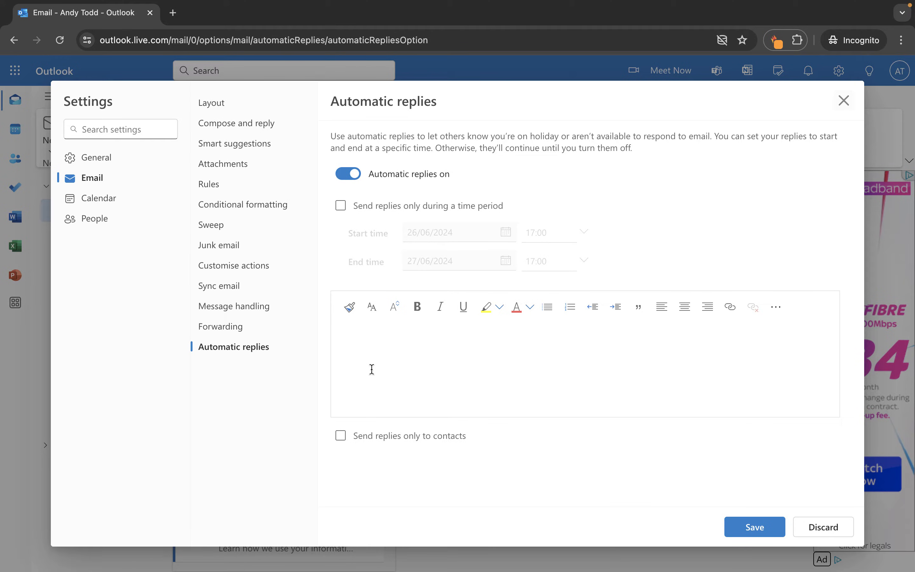
pyautogui.moveTo(430, 179)
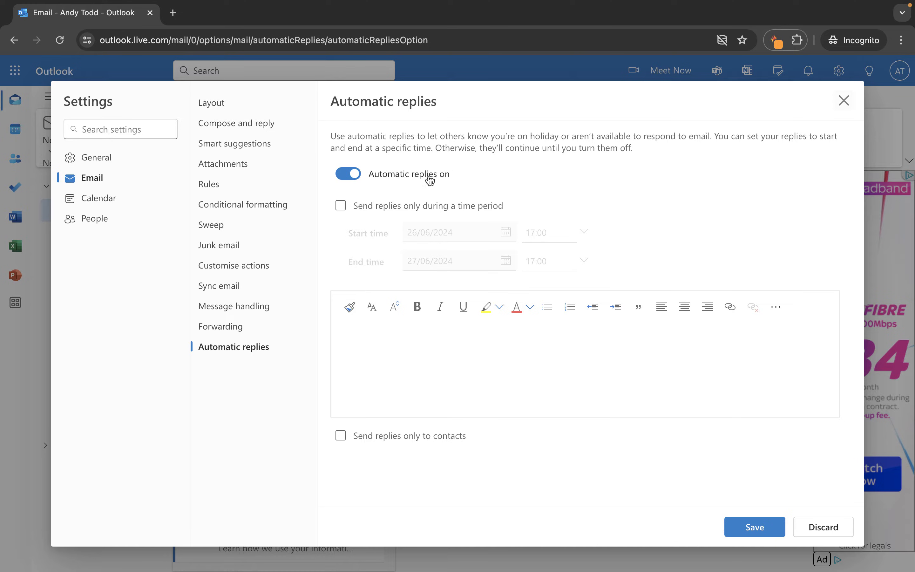
pyautogui.moveTo(456, 246)
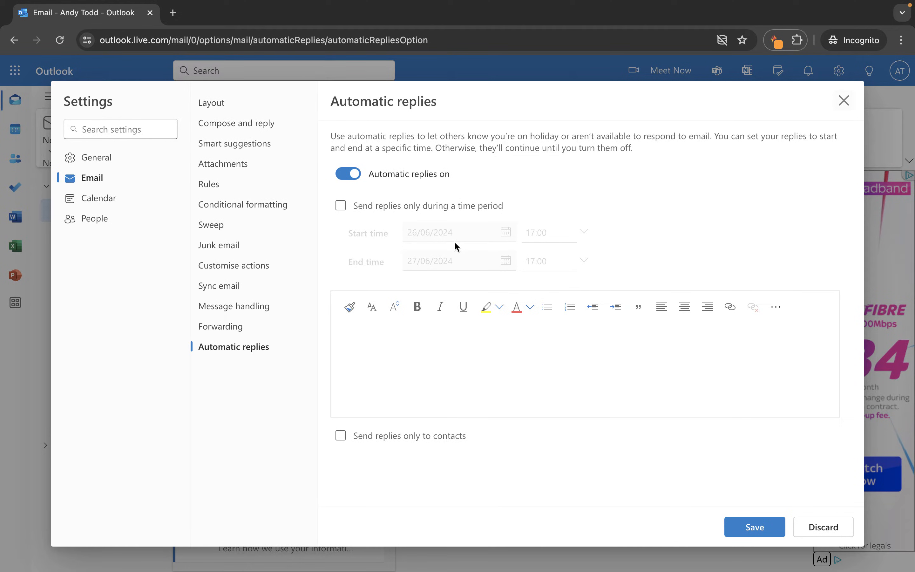
pyautogui.click(395, 339)
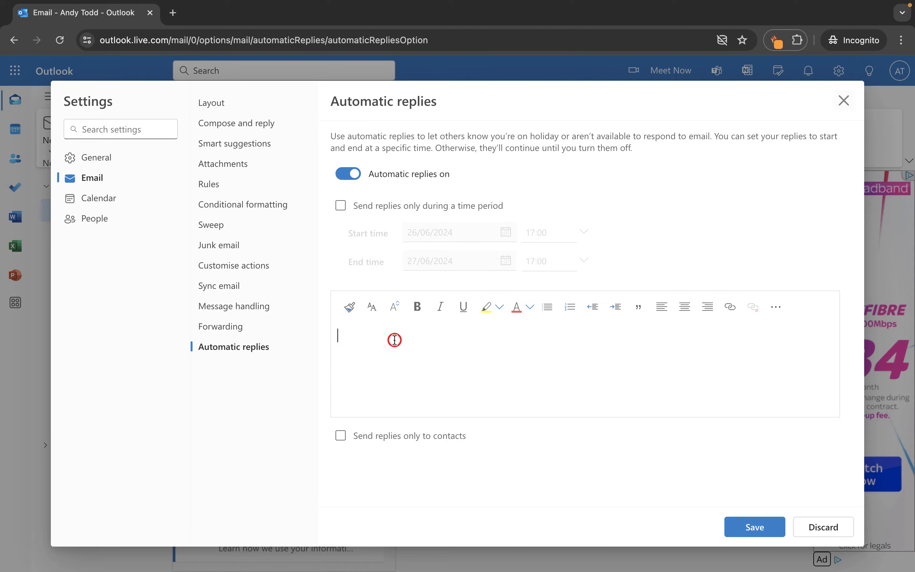
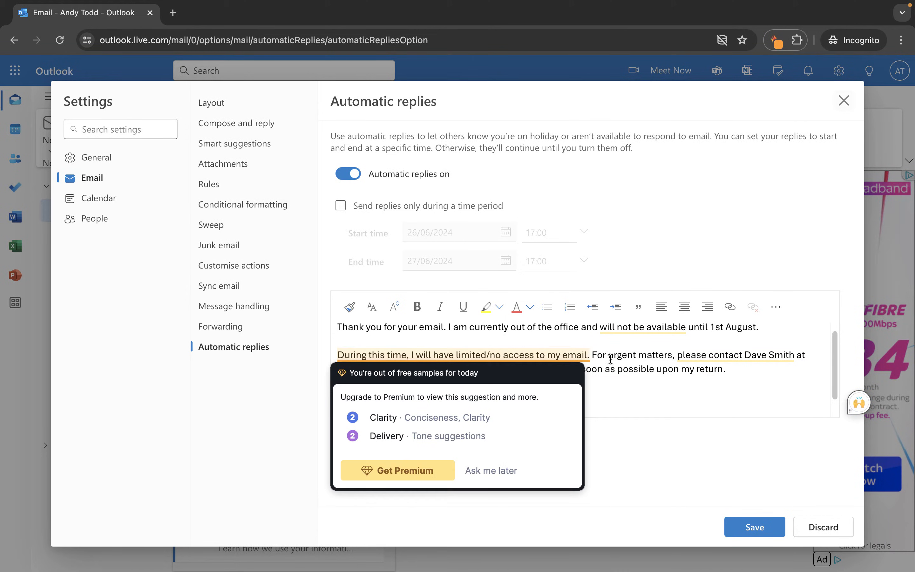
pyautogui.click(491, 471)
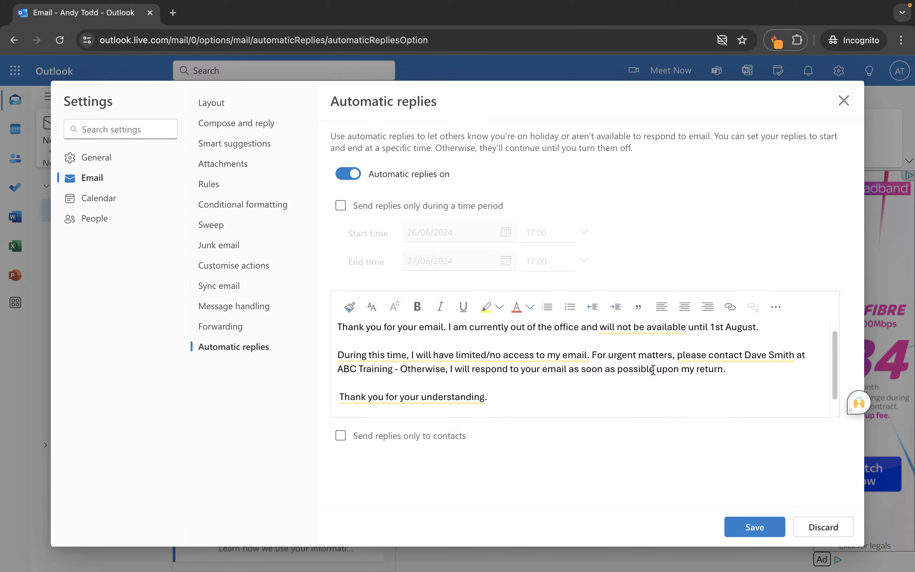
pyautogui.moveTo(386, 370)
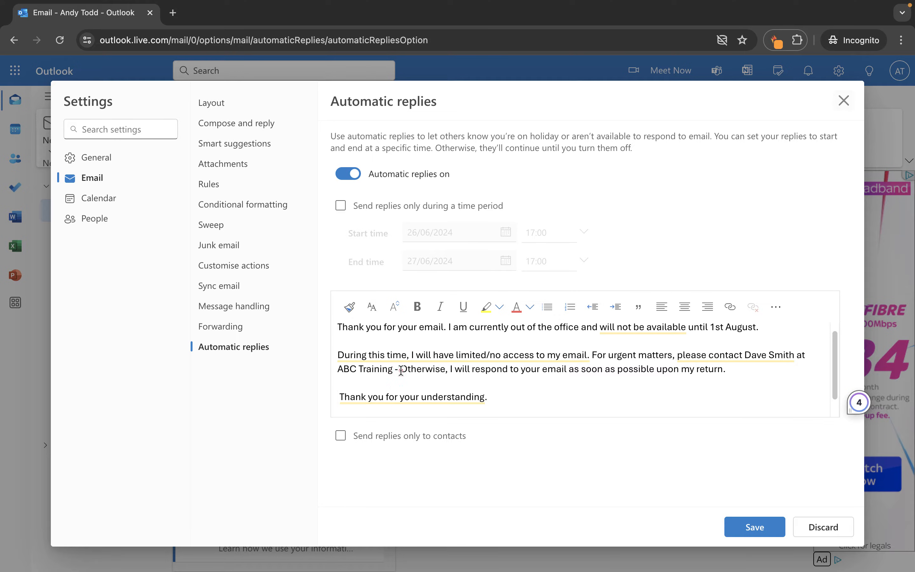
pyautogui.press('Enter')
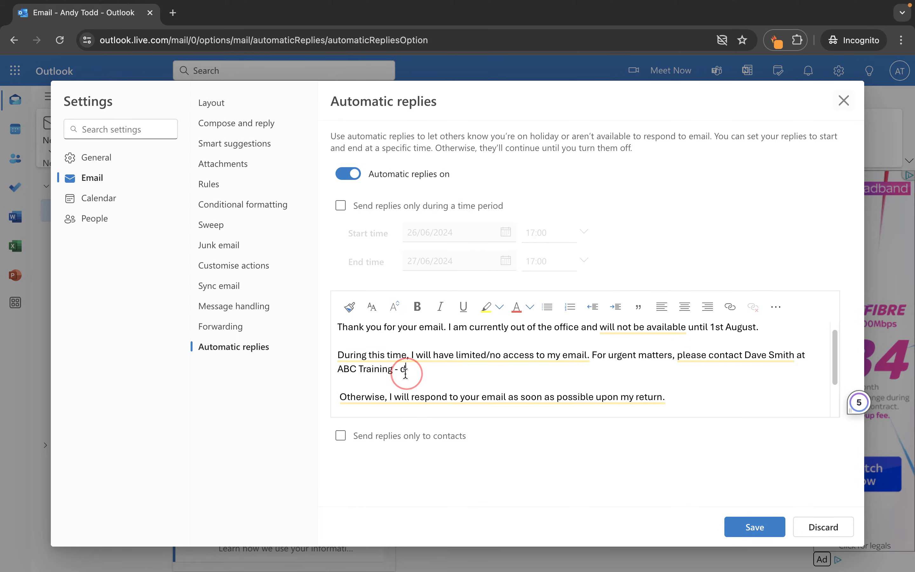
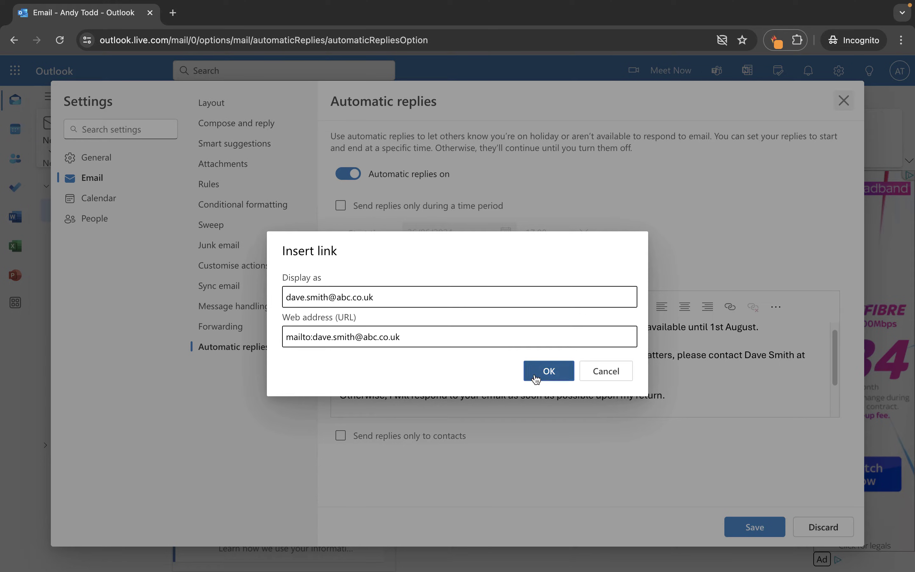
pyautogui.click(547, 372)
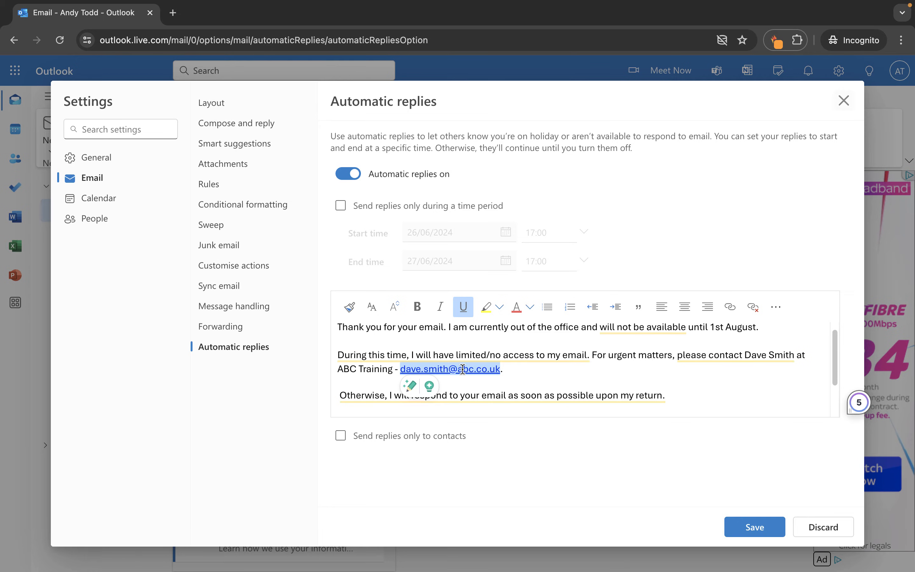
pyautogui.moveTo(461, 368)
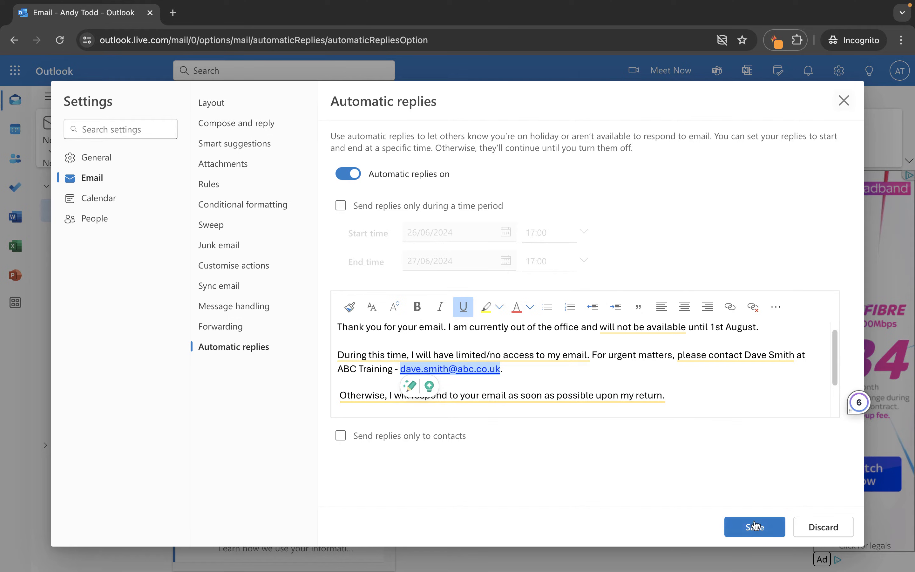
pyautogui.moveTo(563, 362)
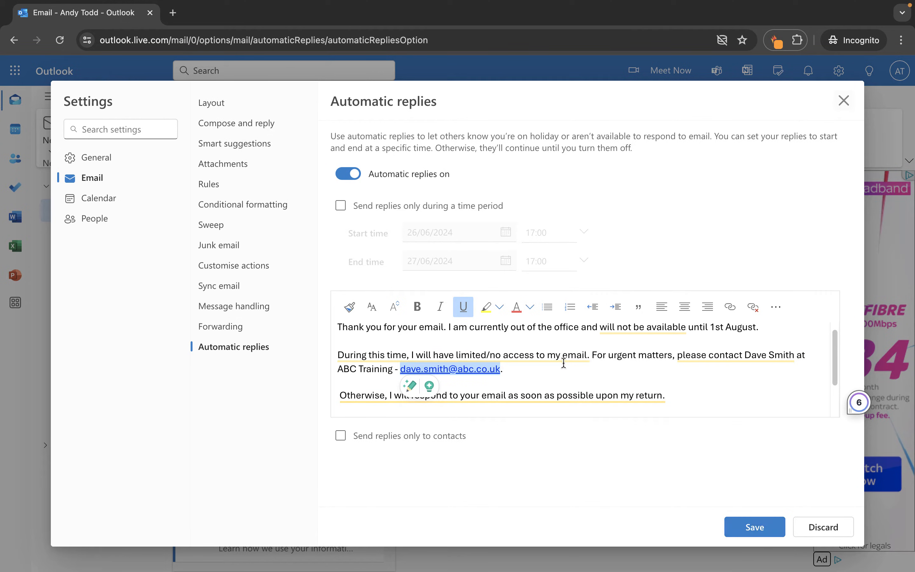
pyautogui.moveTo(418, 195)
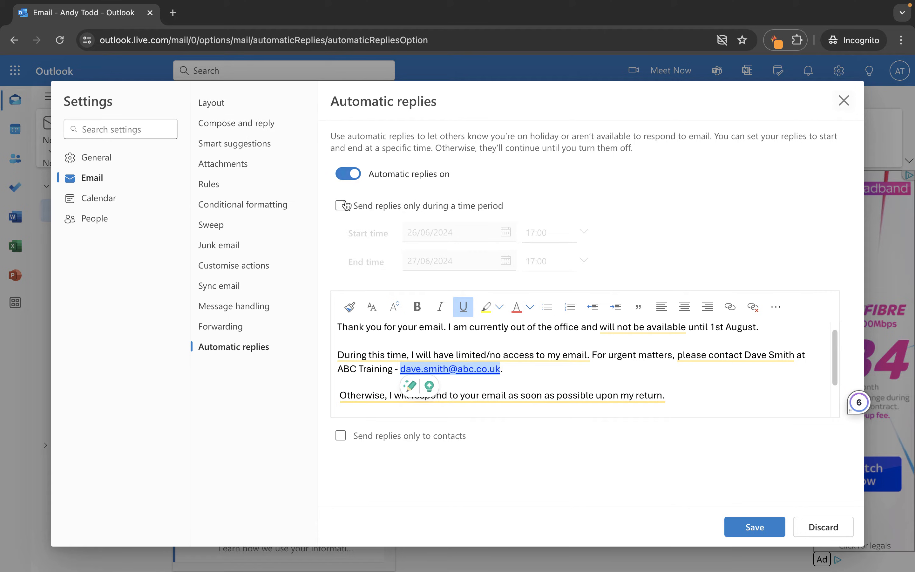
# Restrict replies to a time period starting 26/06/2024 at 18:00.
pyautogui.click(341, 205)
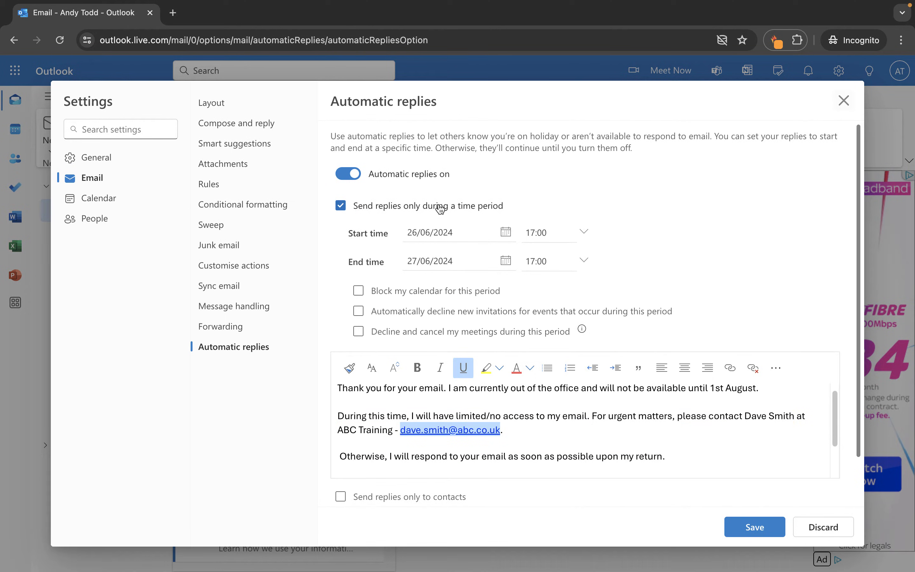
pyautogui.moveTo(390, 242)
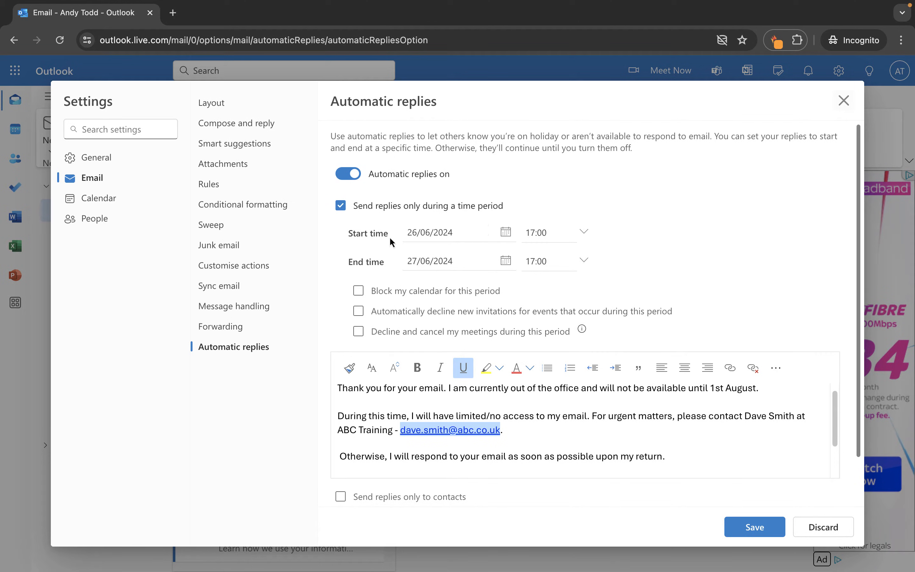
pyautogui.moveTo(571, 236)
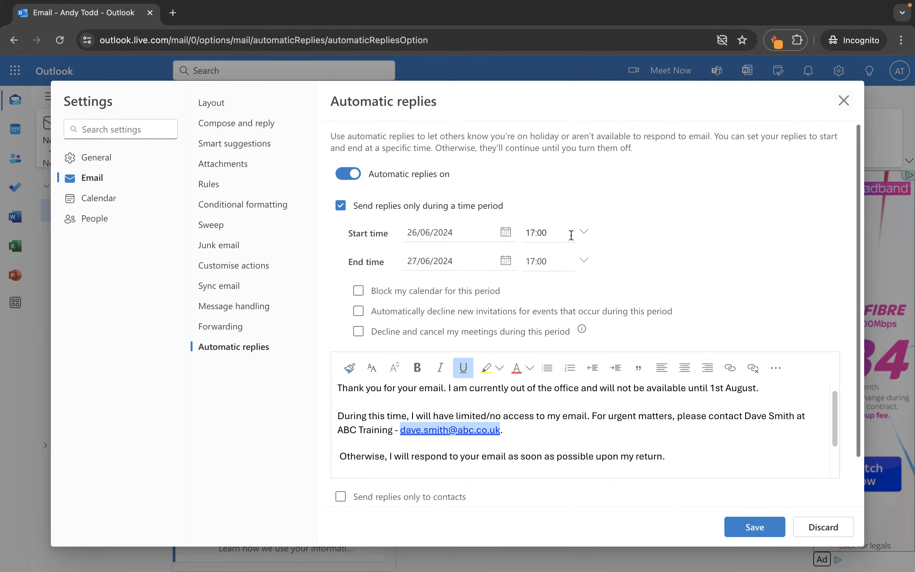
pyautogui.click(583, 233)
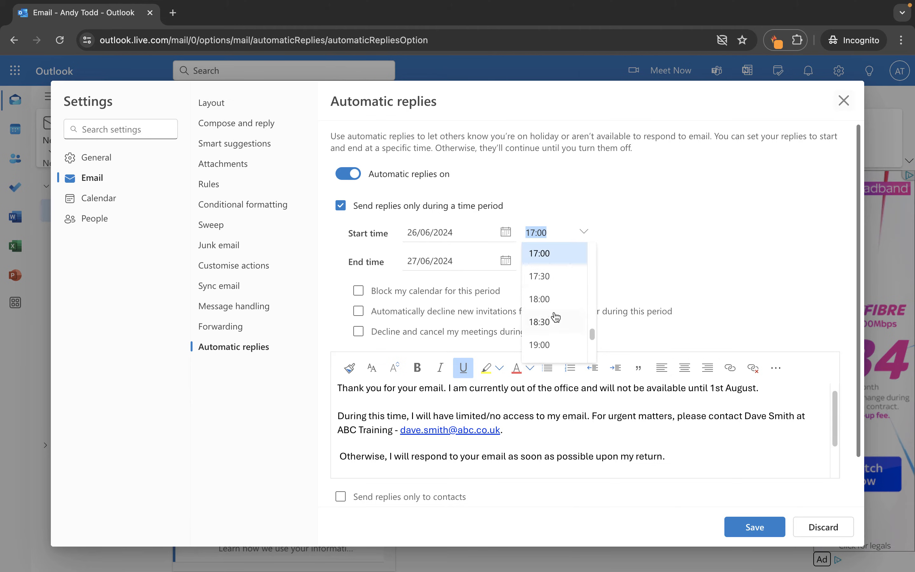
pyautogui.click(540, 299)
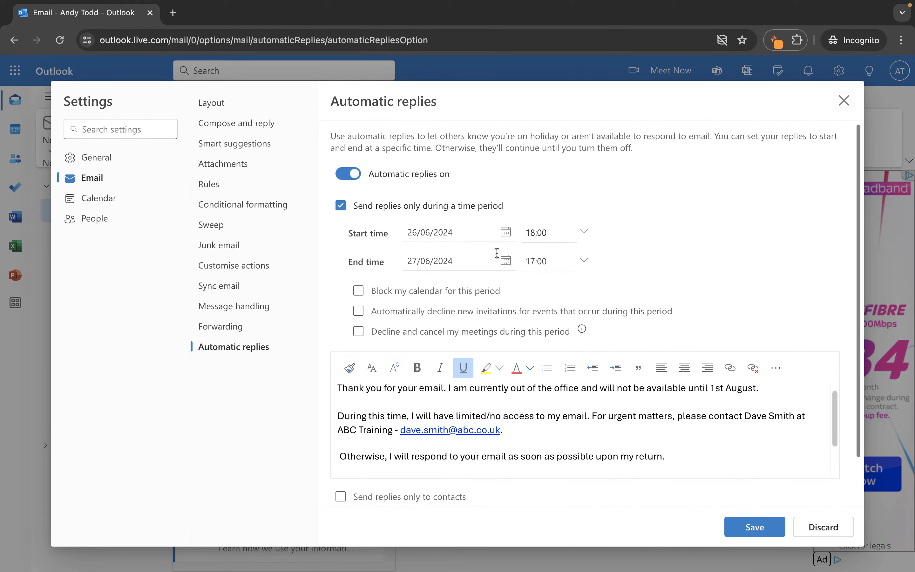
# Set the period to end on 01/08/2024 at 08:00.
pyautogui.click(505, 261)
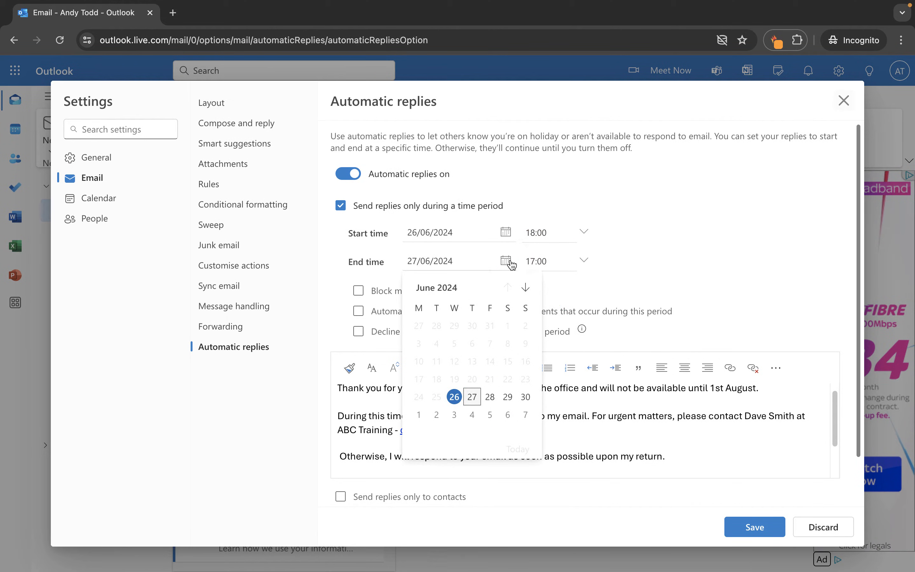
pyautogui.click(525, 287)
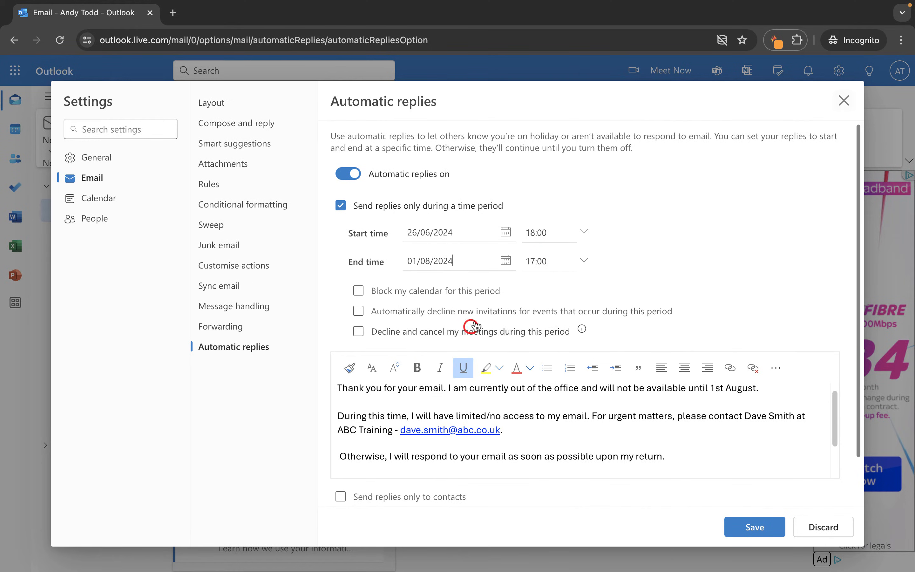
pyautogui.click(583, 261)
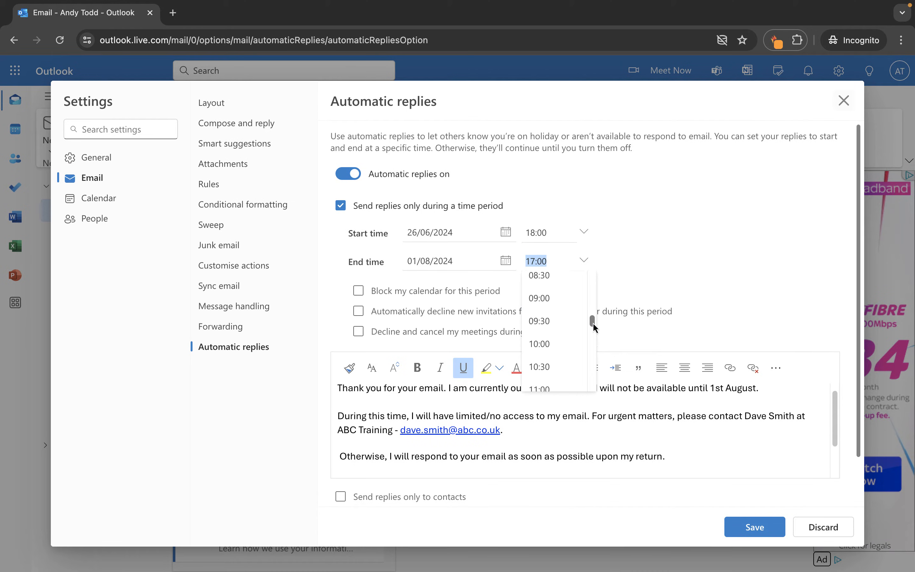
pyautogui.scroll(3)
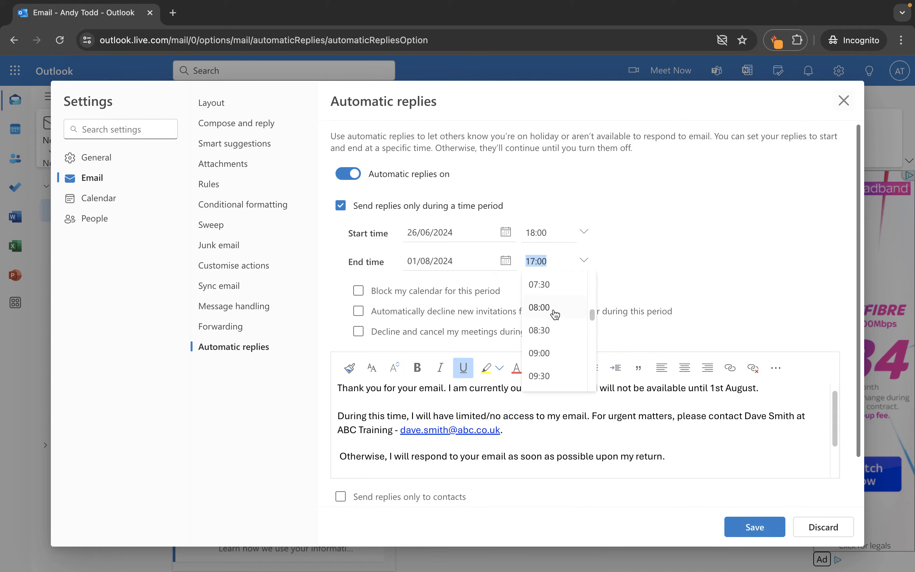
pyautogui.click(540, 308)
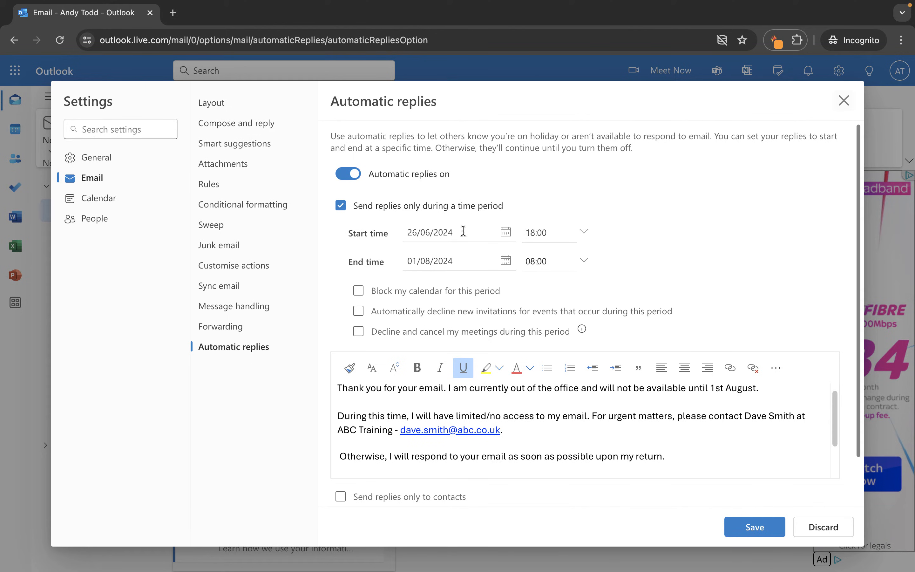
pyautogui.moveTo(450, 248)
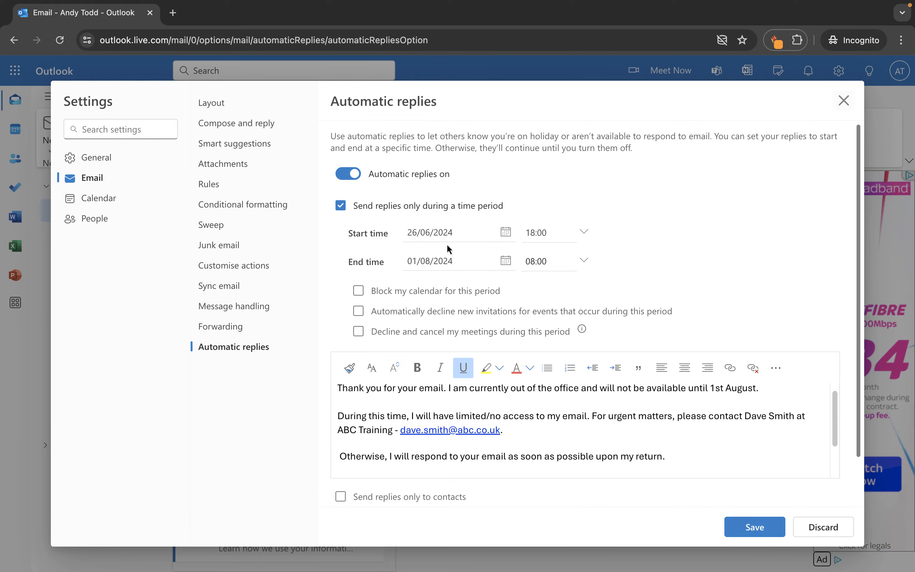
pyautogui.moveTo(346, 232)
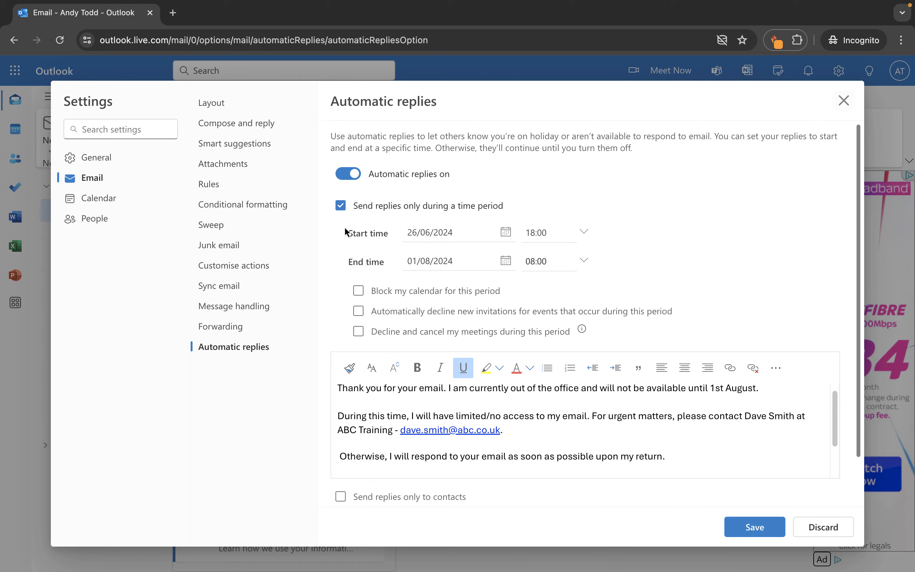
pyautogui.moveTo(368, 296)
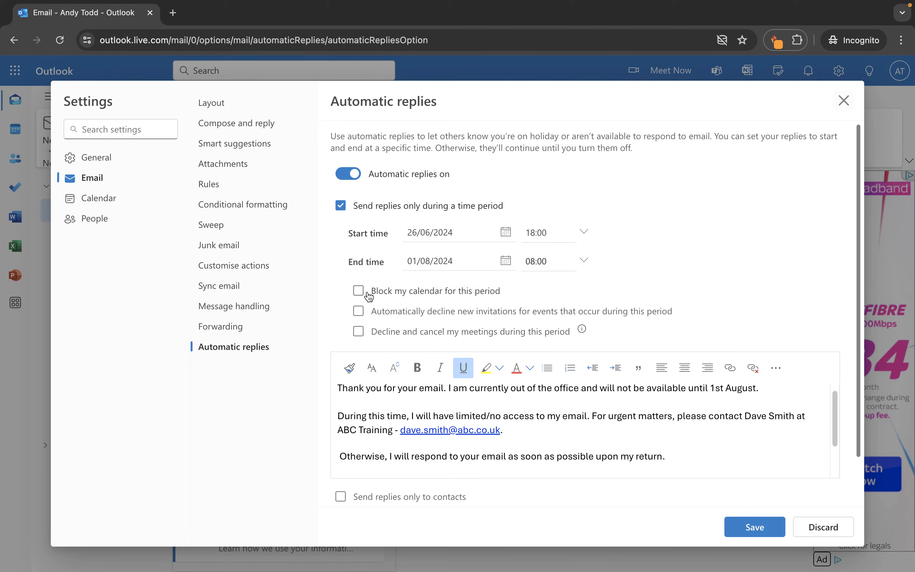
# Block the calendar for the away period with the title 'Annual Leave'.
pyautogui.click(359, 291)
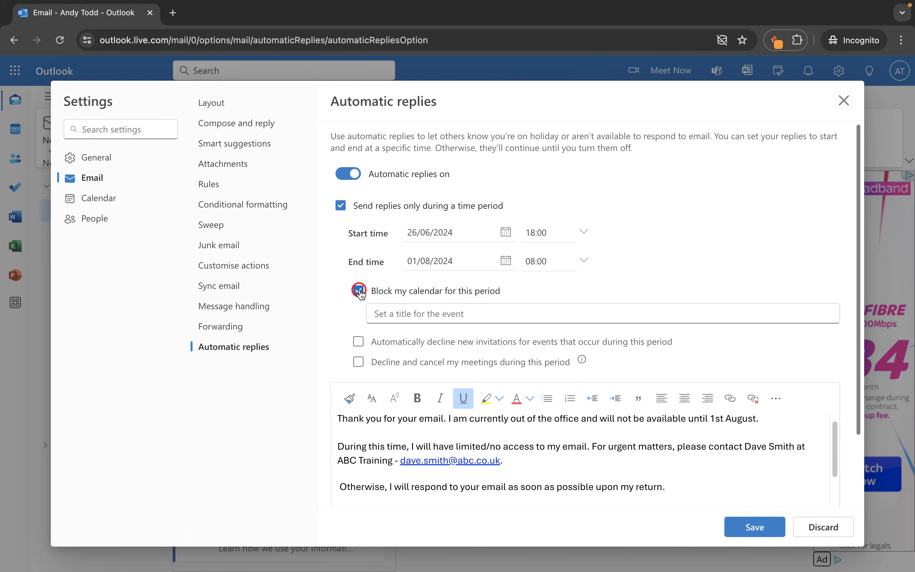
pyautogui.click(358, 290)
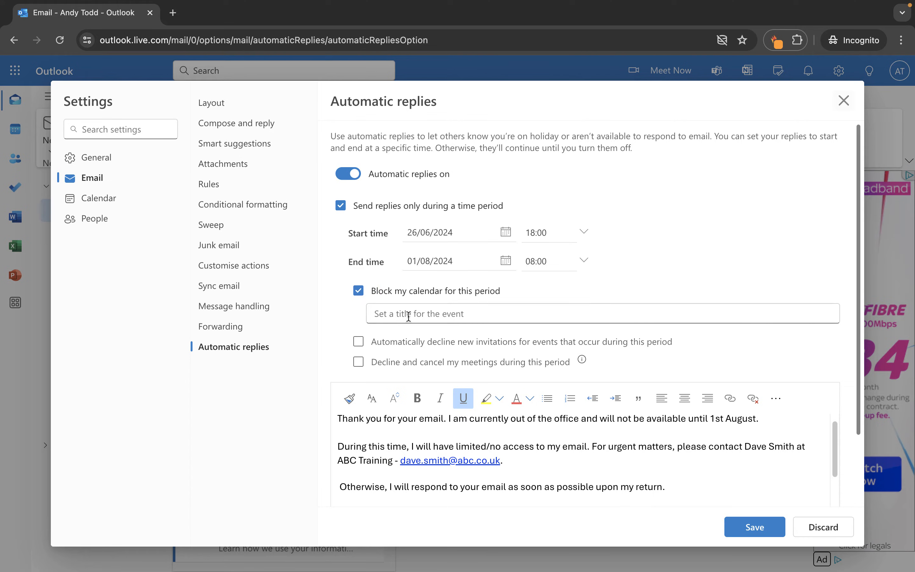
pyautogui.write('Annual')
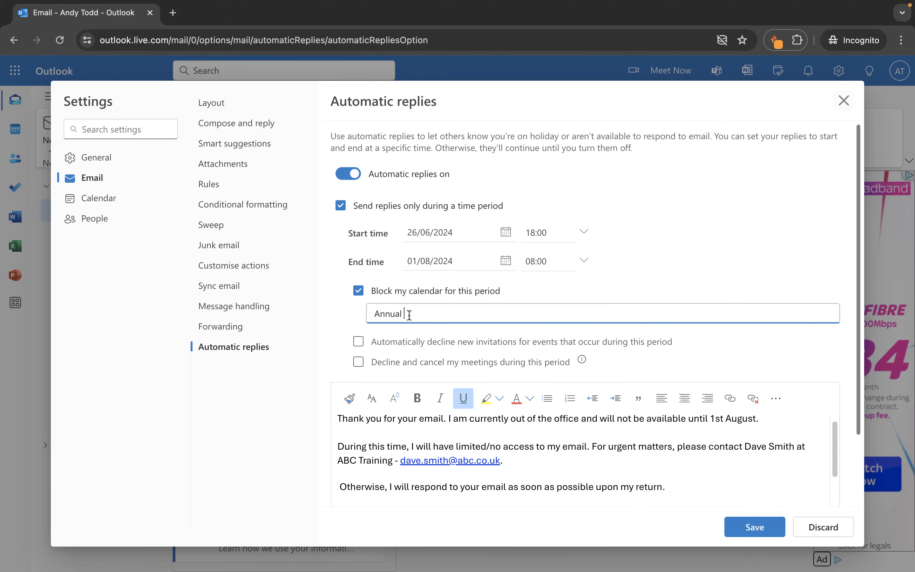
pyautogui.write('Leave')
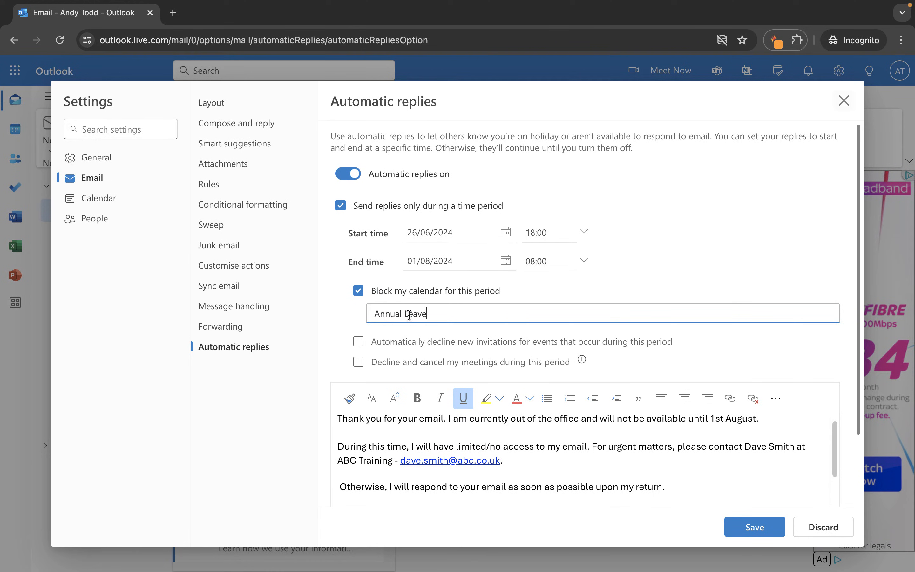
pyautogui.moveTo(527, 290)
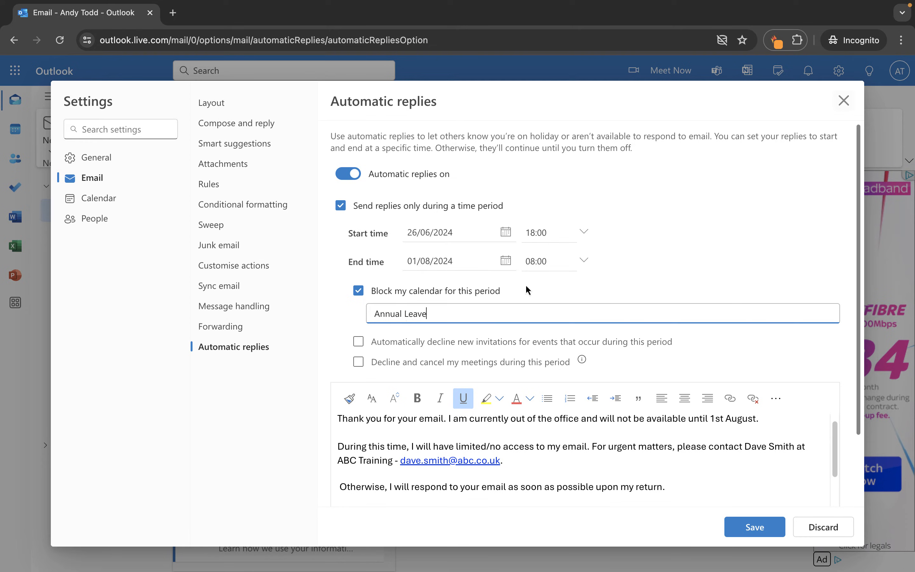
pyautogui.moveTo(401, 358)
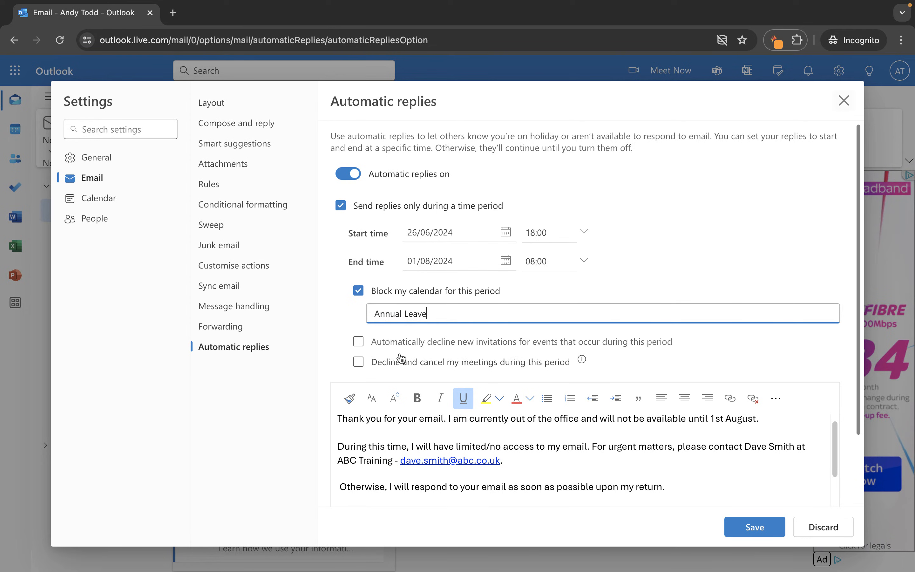
pyautogui.moveTo(503, 353)
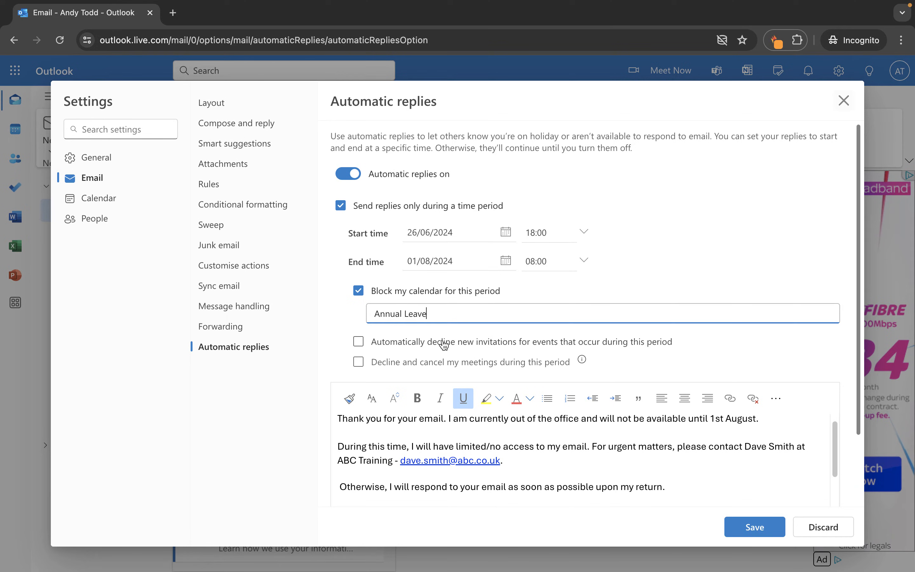
pyautogui.moveTo(589, 213)
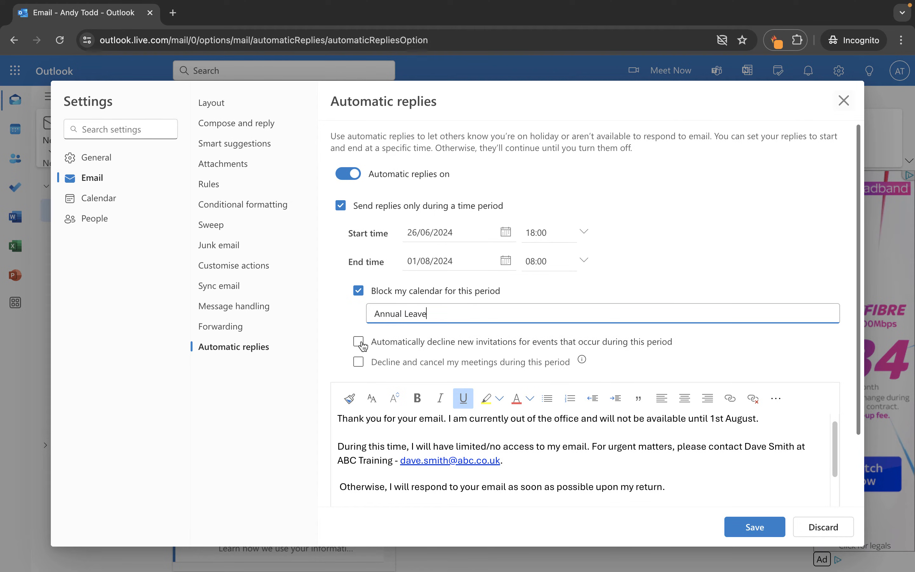
# Decline new invitations during the period, leaving existing meetings uncancelled.
pyautogui.click(358, 342)
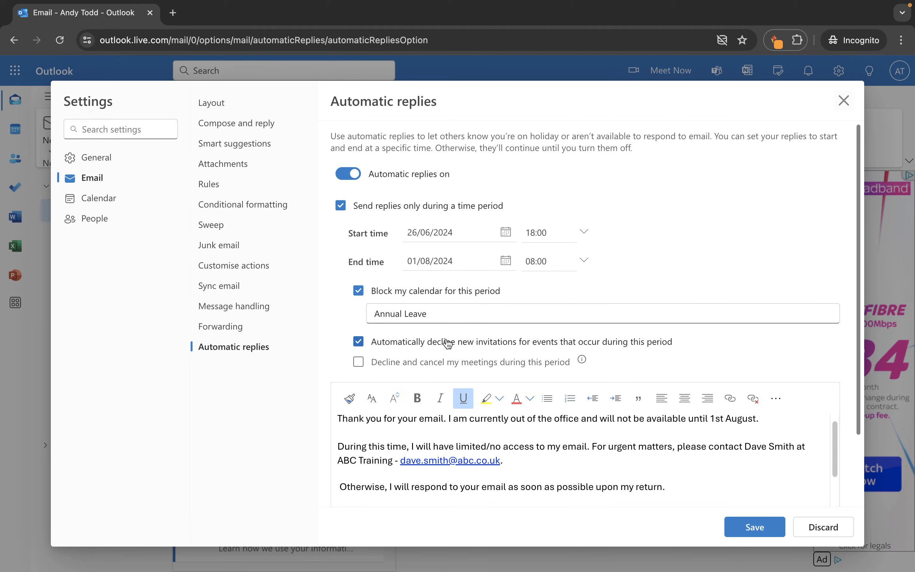
pyautogui.moveTo(481, 371)
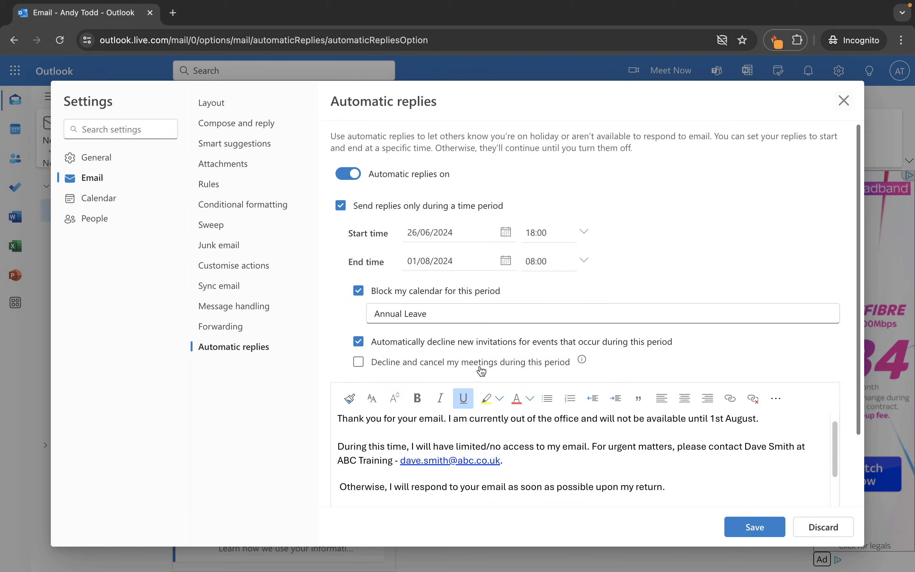
pyautogui.moveTo(529, 369)
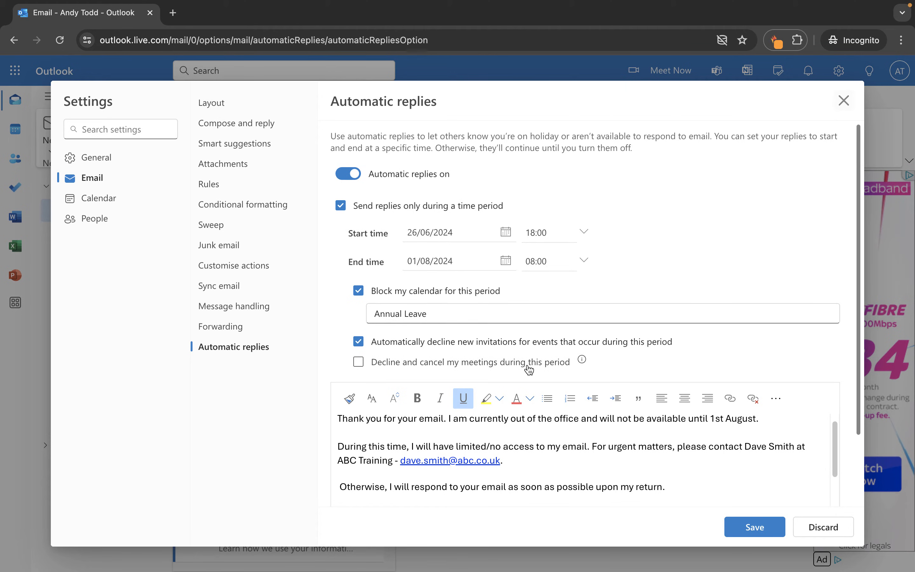
pyautogui.click(358, 362)
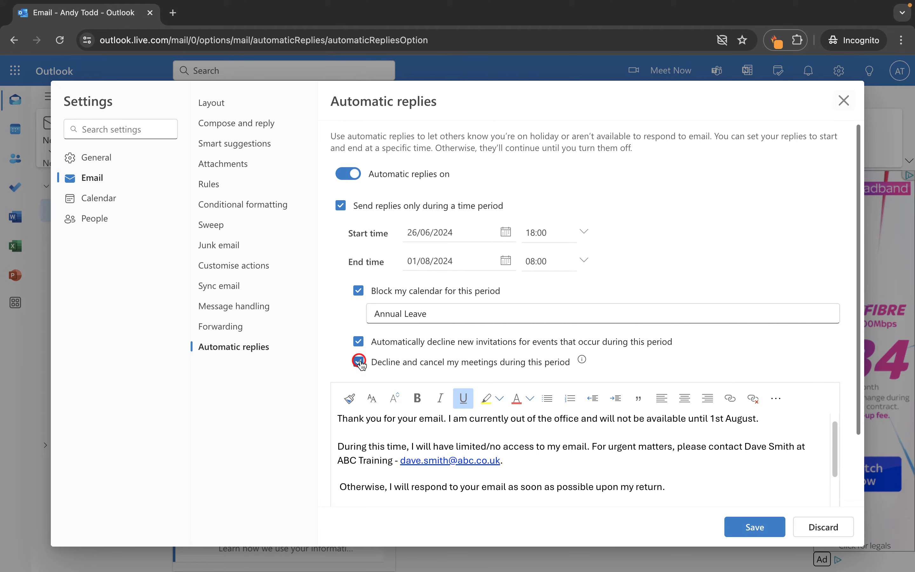
pyautogui.click(358, 362)
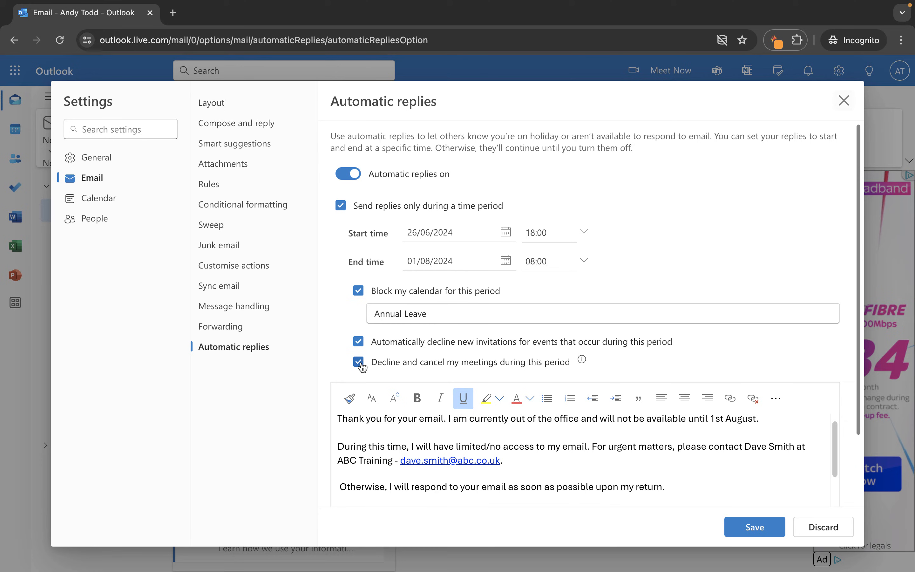
pyautogui.click(358, 362)
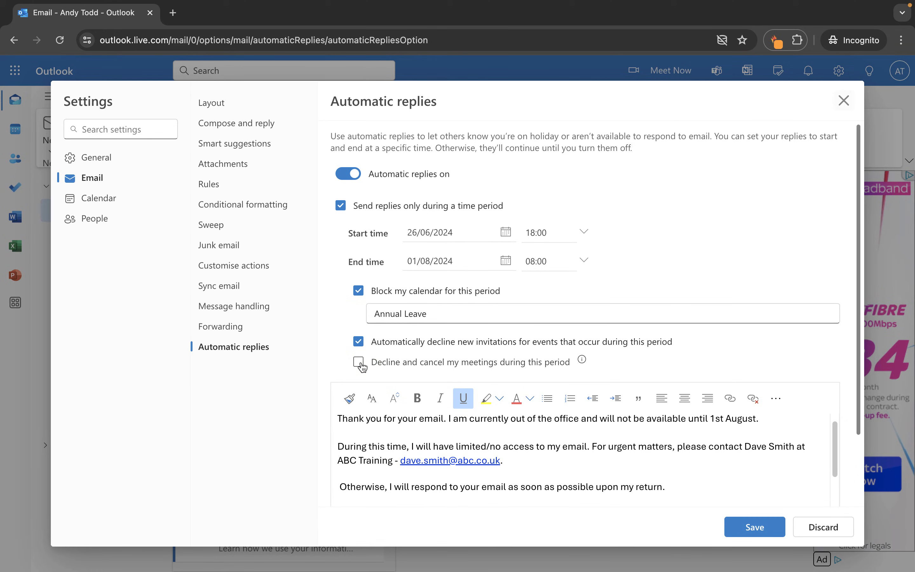
pyautogui.click(358, 361)
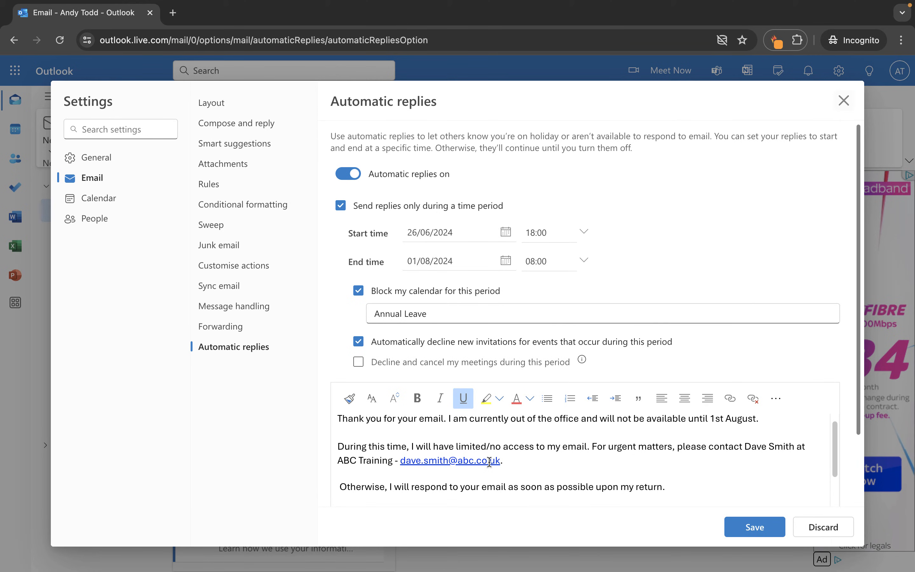
pyautogui.scroll(-3)
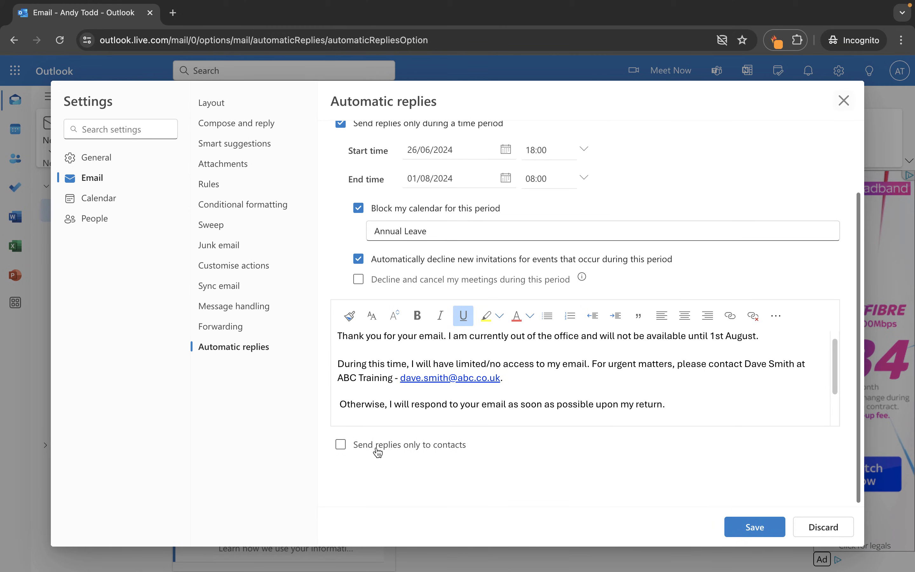
pyautogui.moveTo(434, 452)
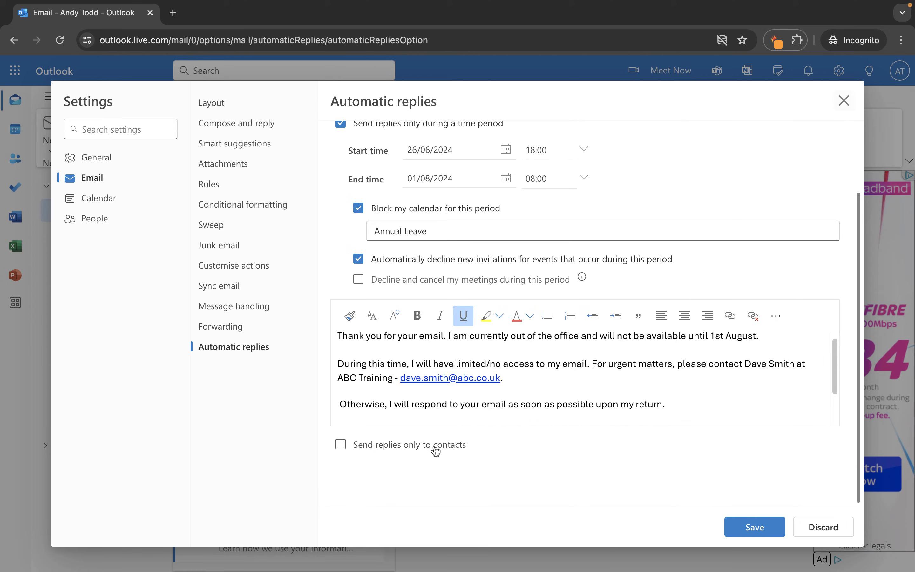
pyautogui.moveTo(340, 445)
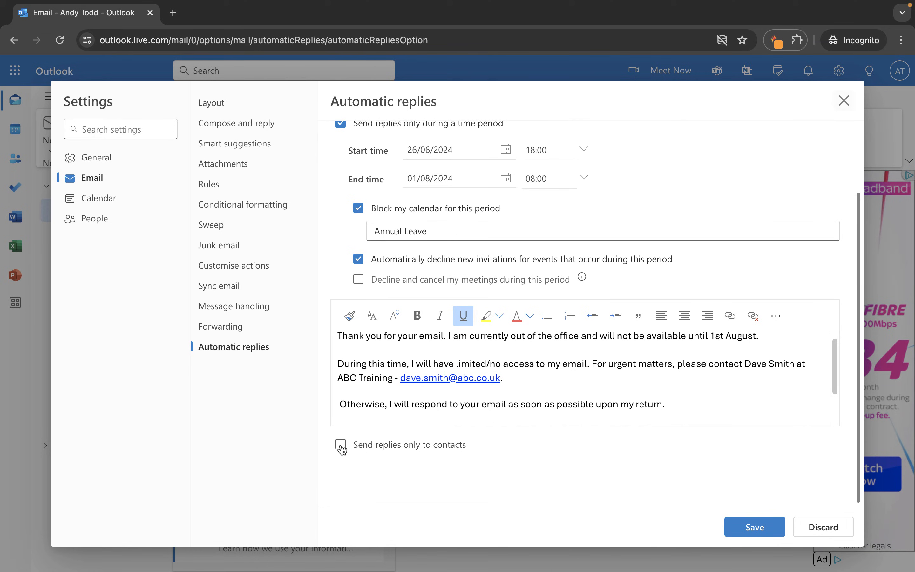
pyautogui.click(341, 444)
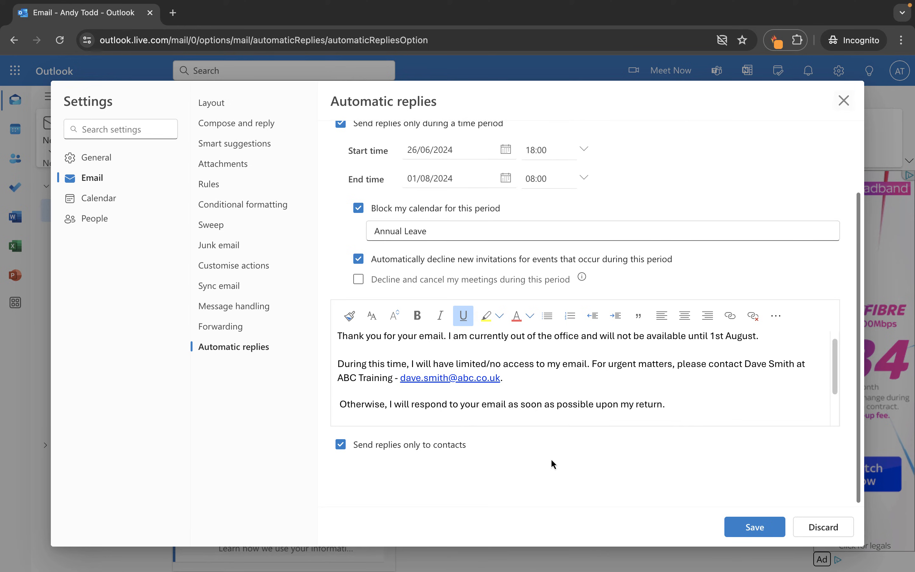
pyautogui.moveTo(489, 405)
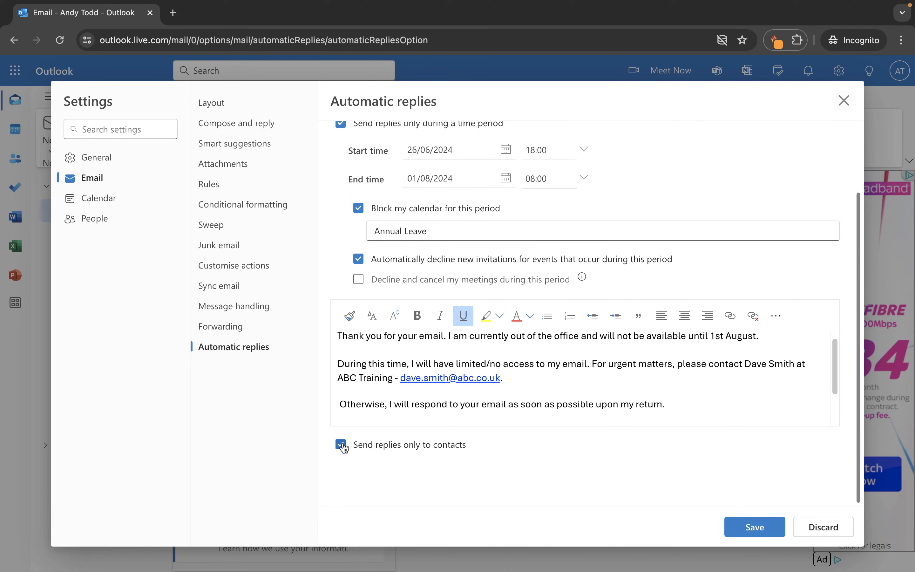
pyautogui.click(340, 445)
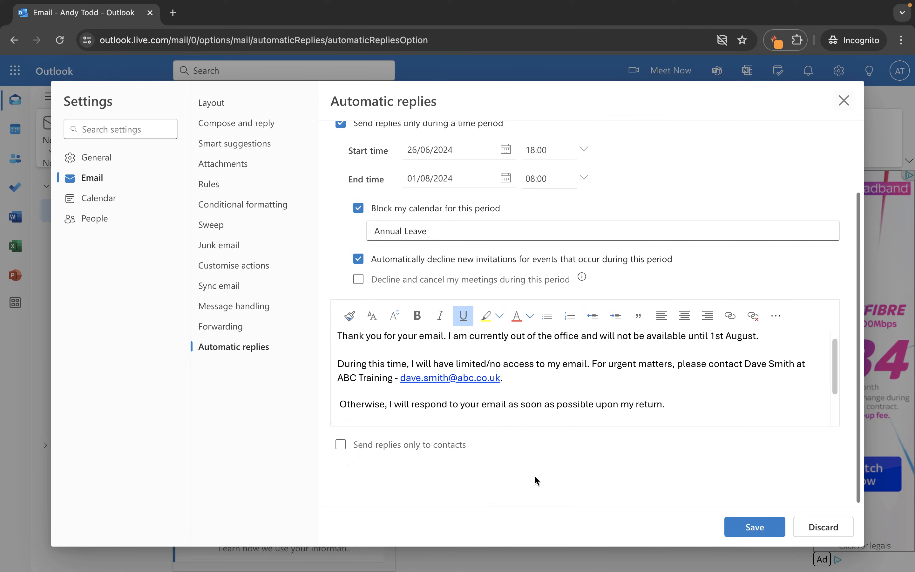
pyautogui.moveTo(345, 412)
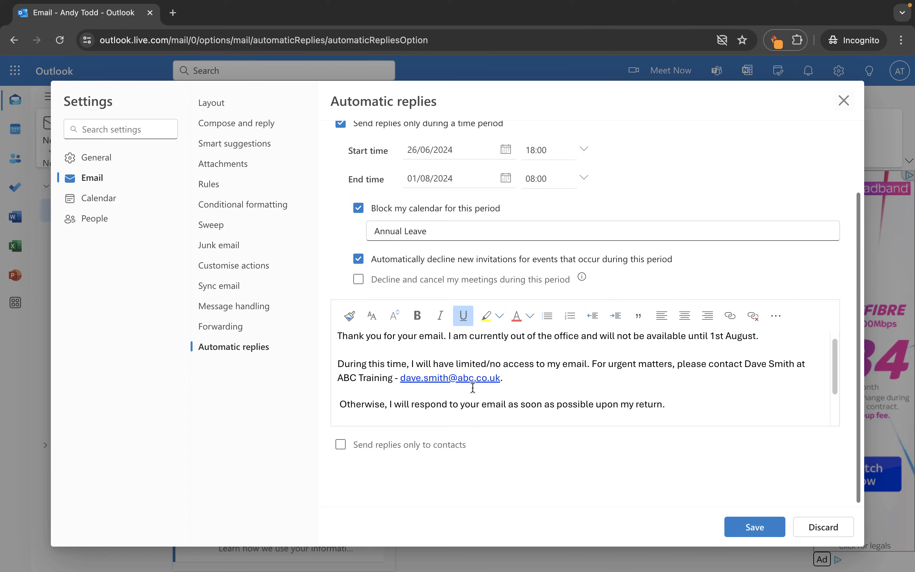
pyautogui.moveTo(491, 409)
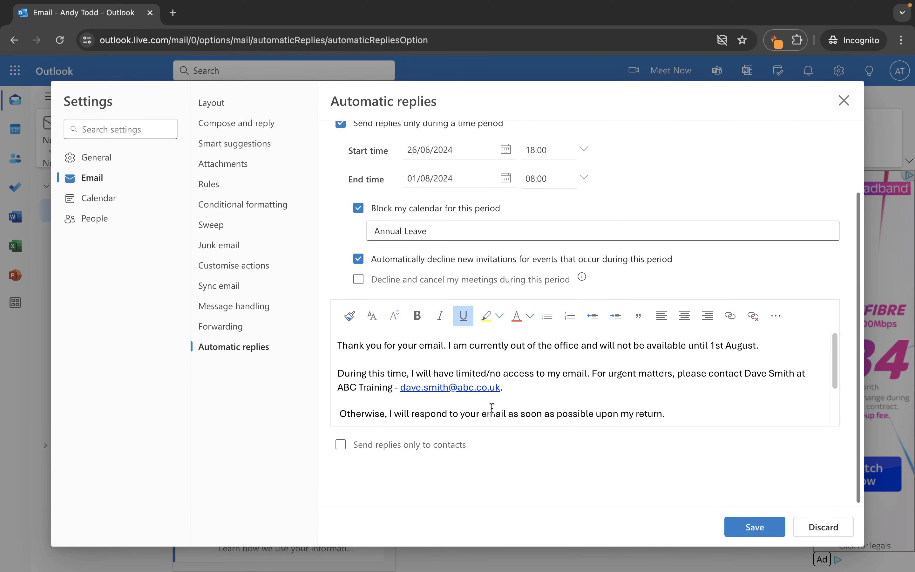
pyautogui.moveTo(538, 439)
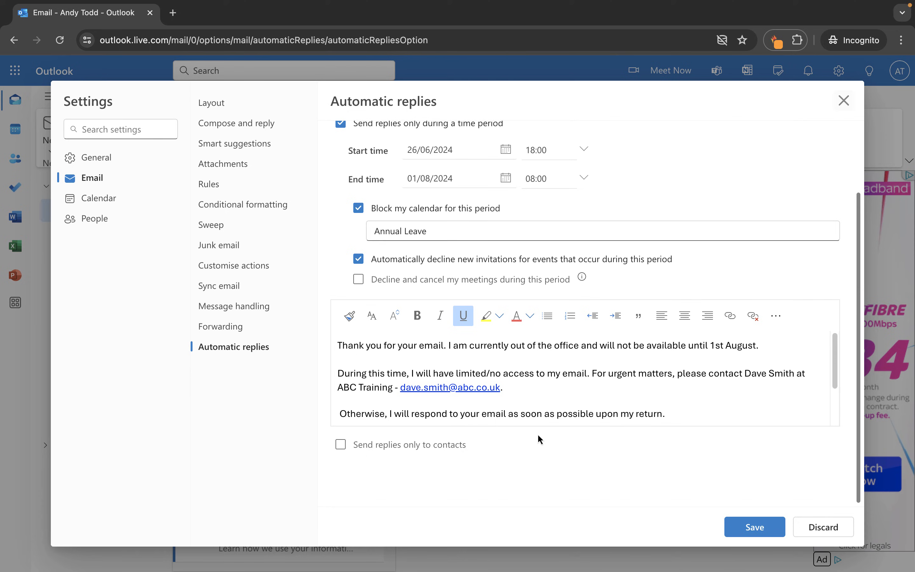
pyautogui.moveTo(539, 358)
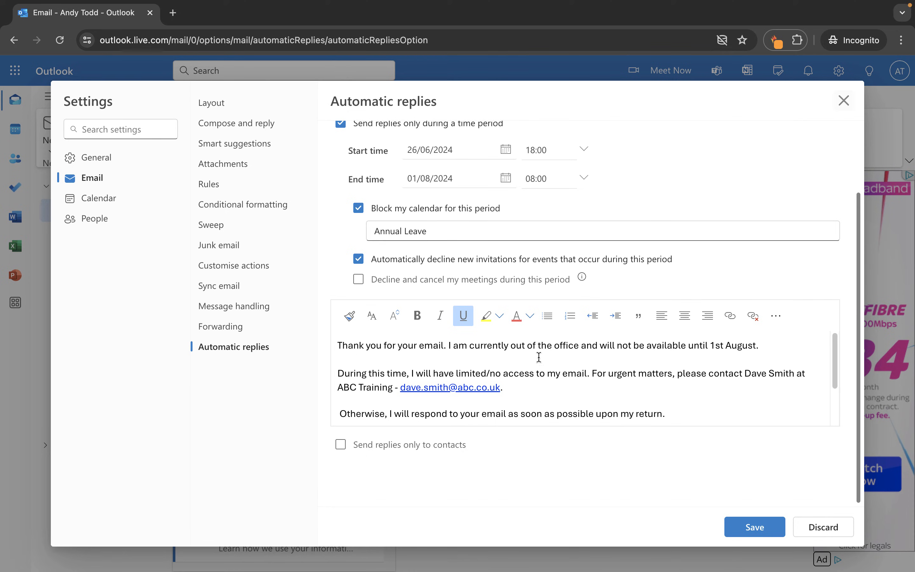
pyautogui.moveTo(560, 342)
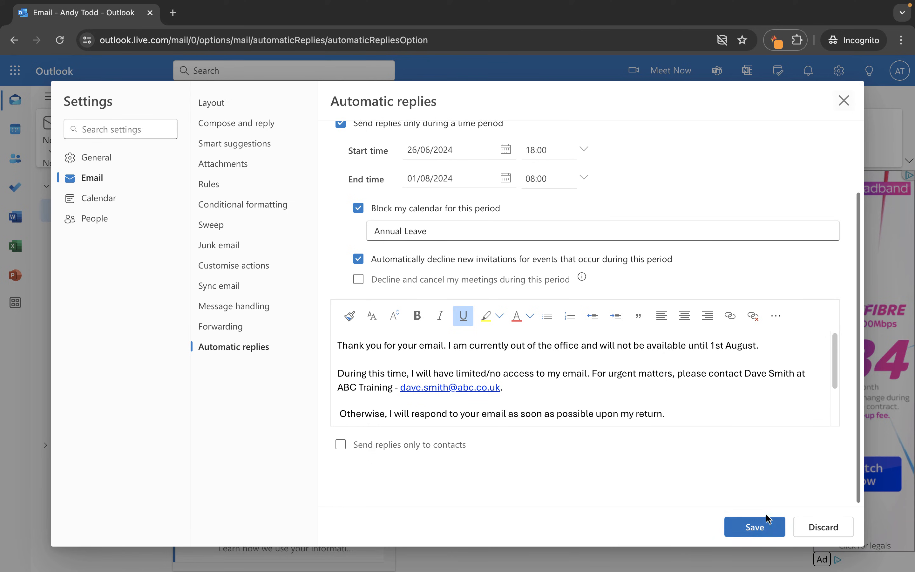
# Save the automatic reply settings.
pyautogui.click(755, 526)
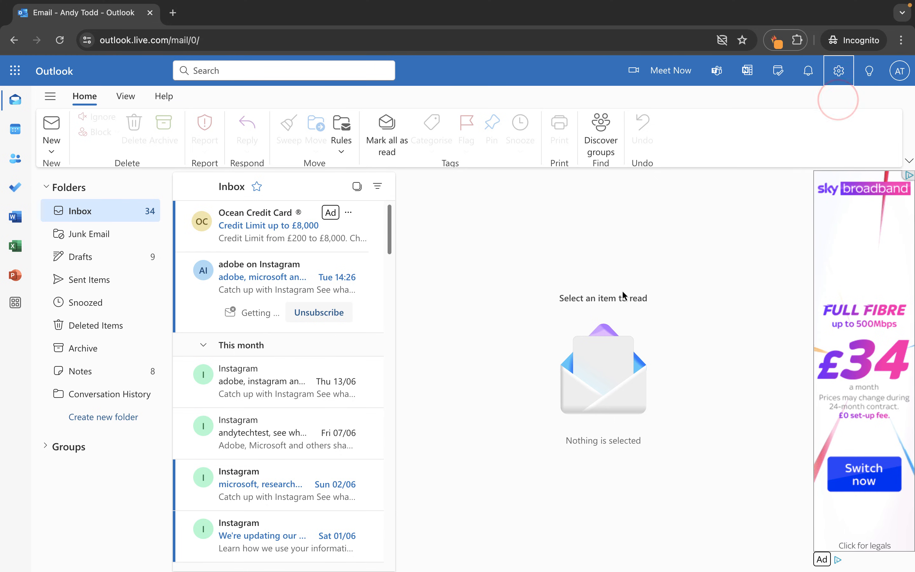
pyautogui.moveTo(463, 372)
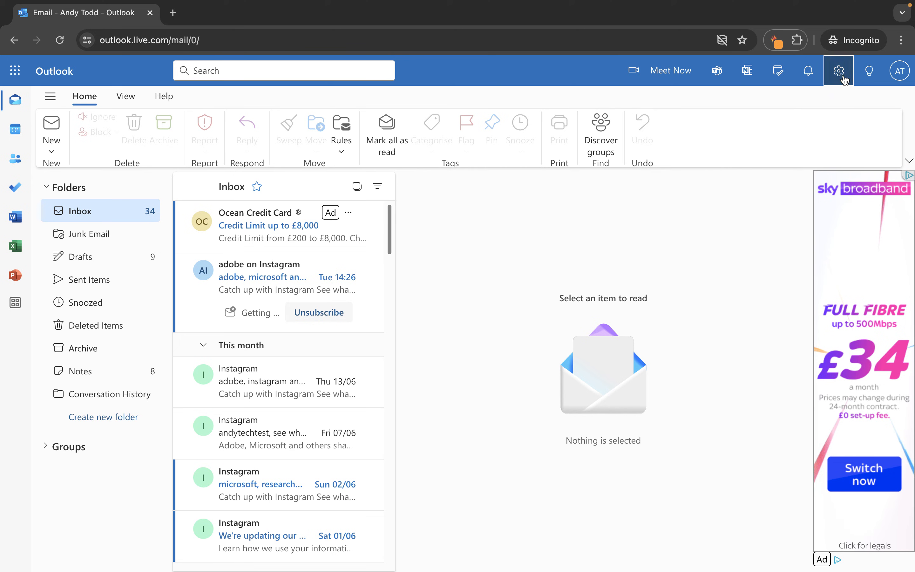
# Reopen Automatic replies from Settings, switch them off and save.
pyautogui.click(839, 70)
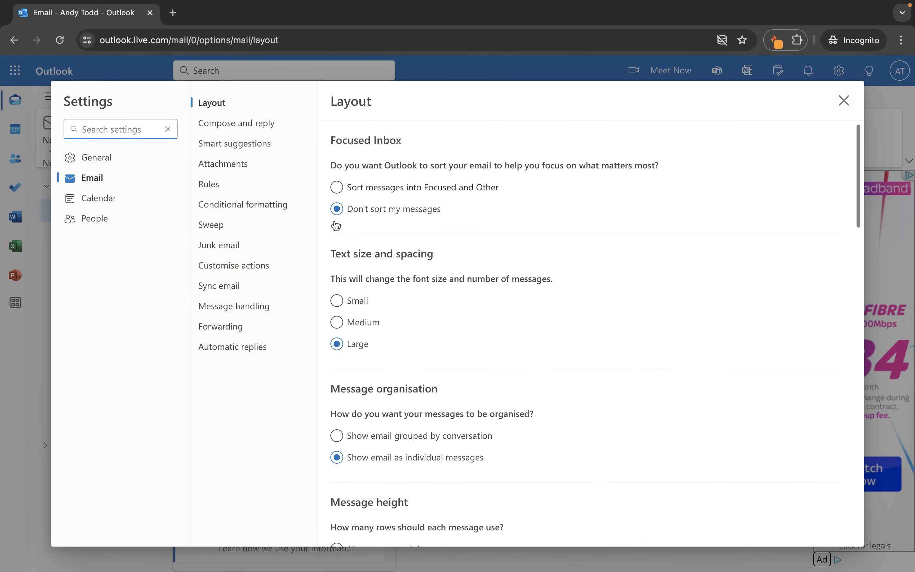
pyautogui.click(233, 347)
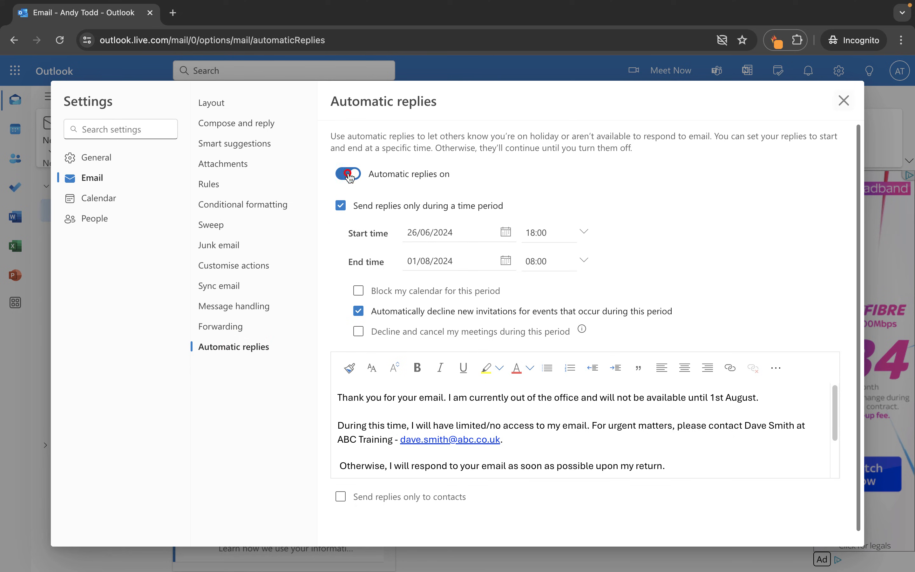
pyautogui.click(348, 174)
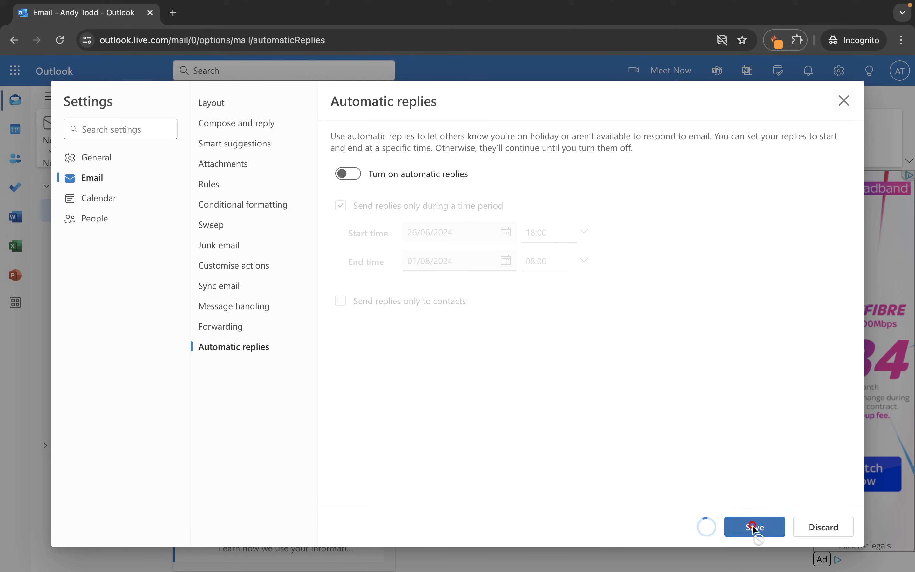
pyautogui.click(755, 527)
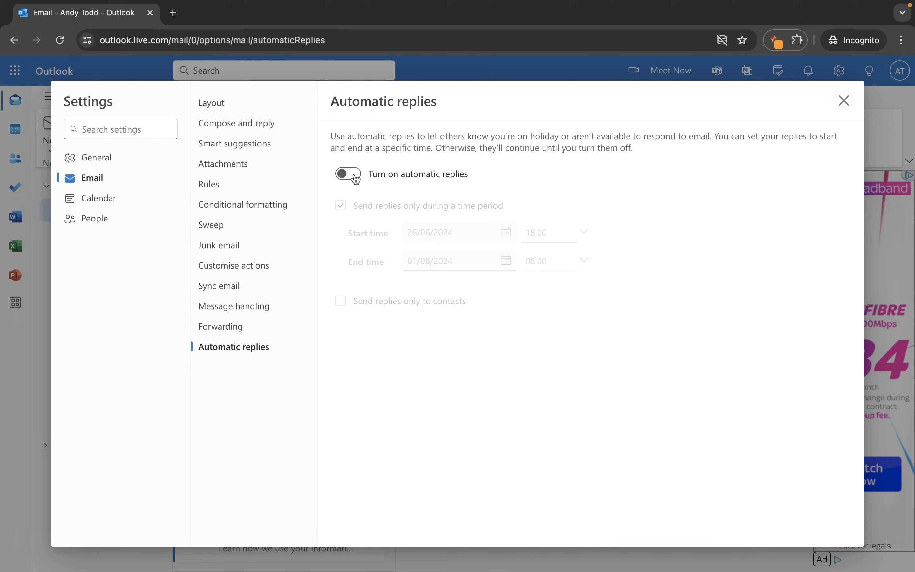
# Remove the time period, change the message's return date to 1st November and save.
pyautogui.click(347, 174)
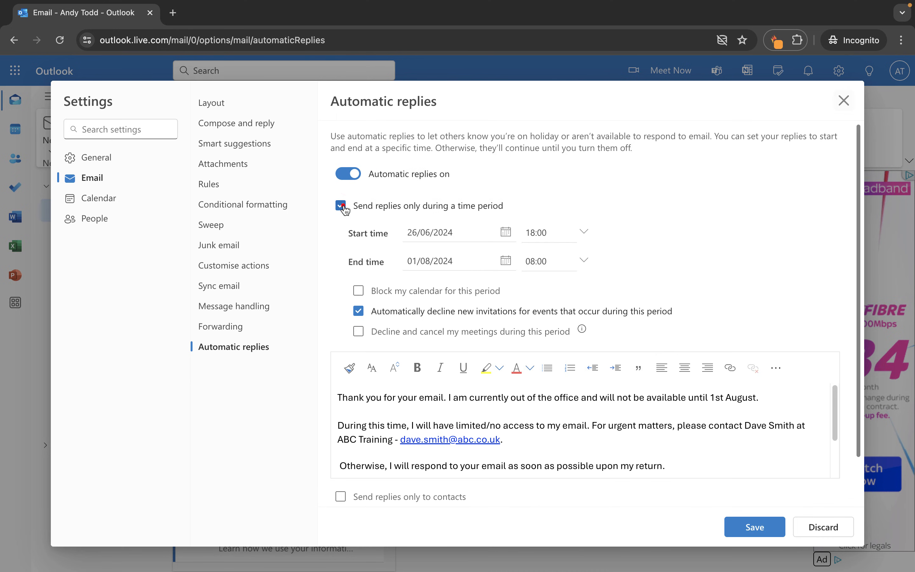
pyautogui.click(341, 205)
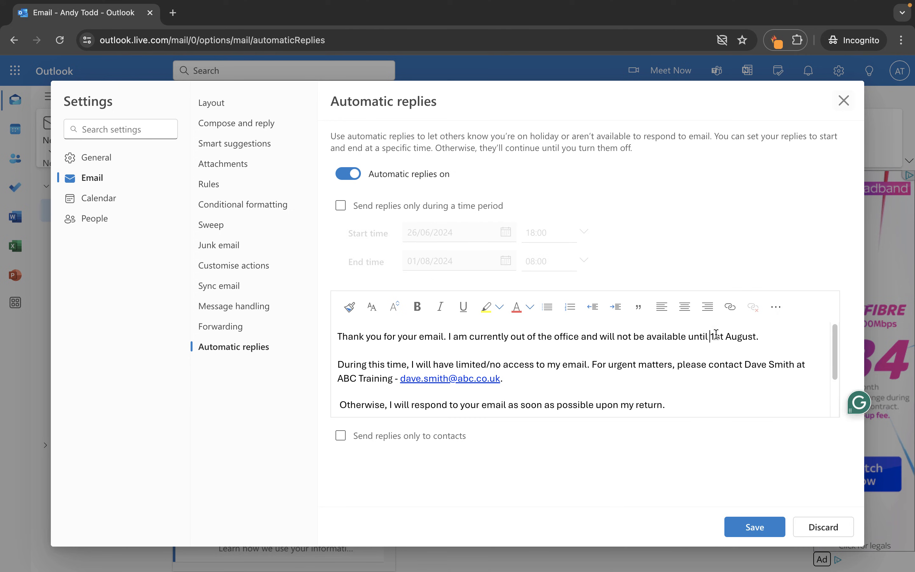
pyautogui.write('Nove')
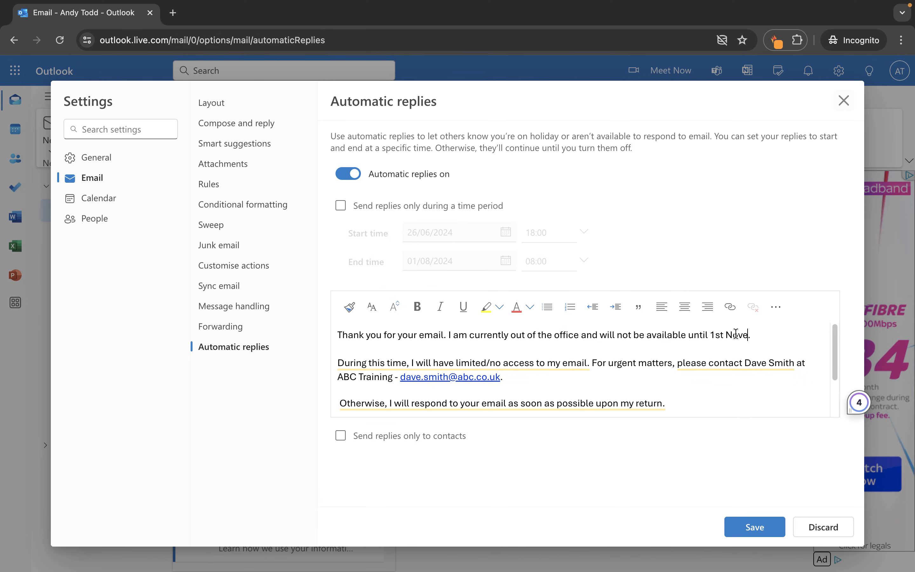
pyautogui.write('ovember.')
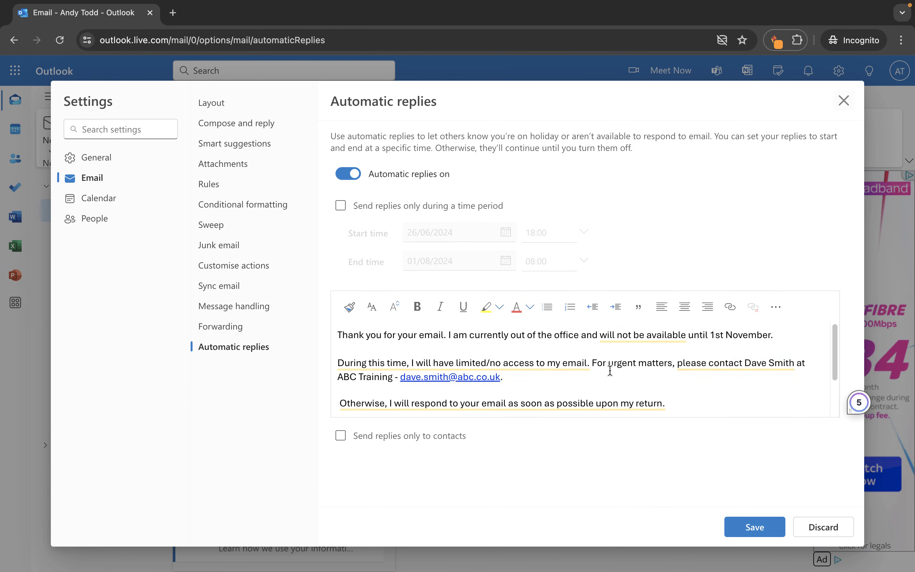
pyautogui.moveTo(666, 378)
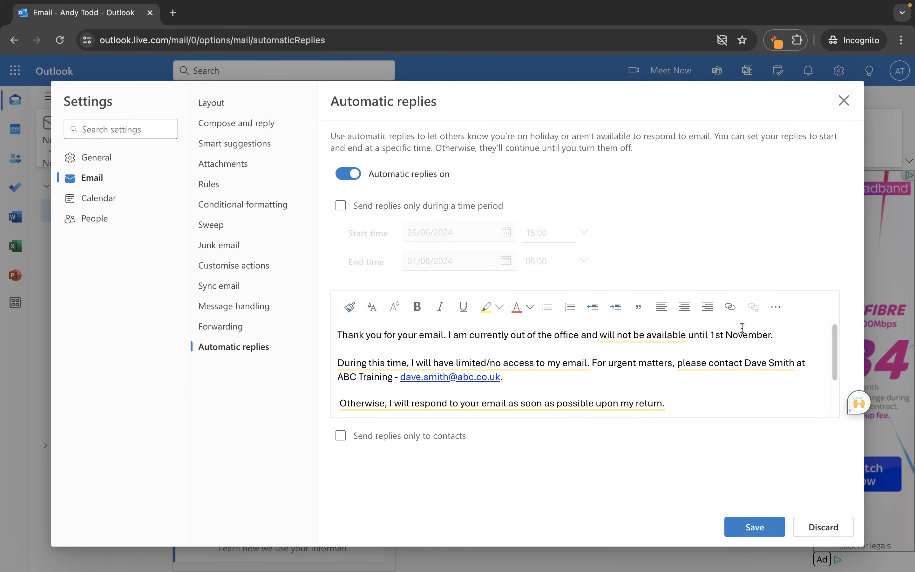
pyautogui.moveTo(755, 515)
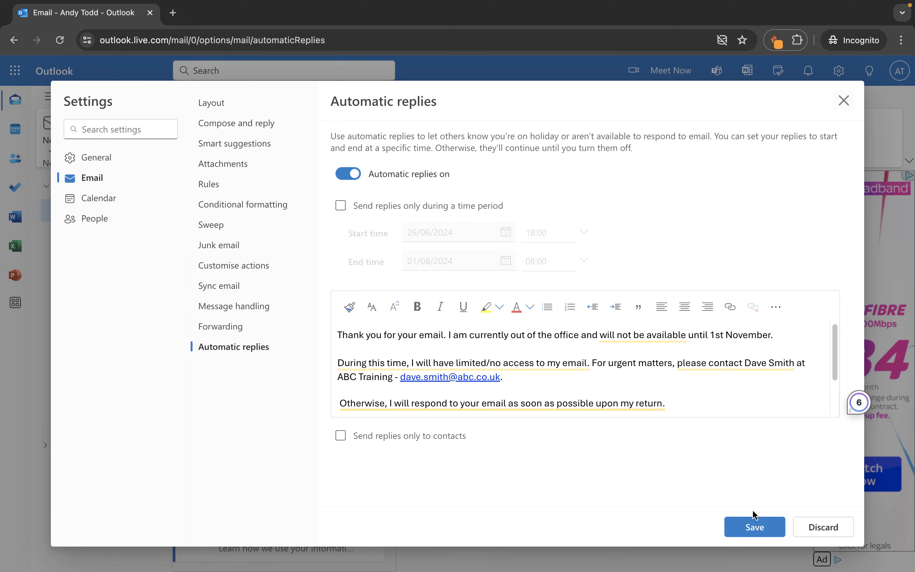
pyautogui.click(347, 174)
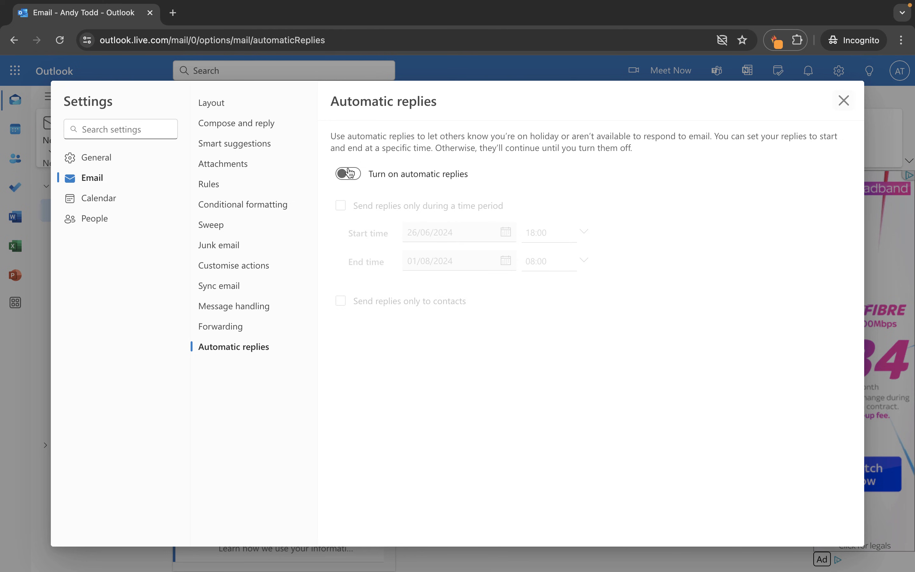
# Close Settings and return to the inbox with automatic replies off.
pyautogui.click(347, 174)
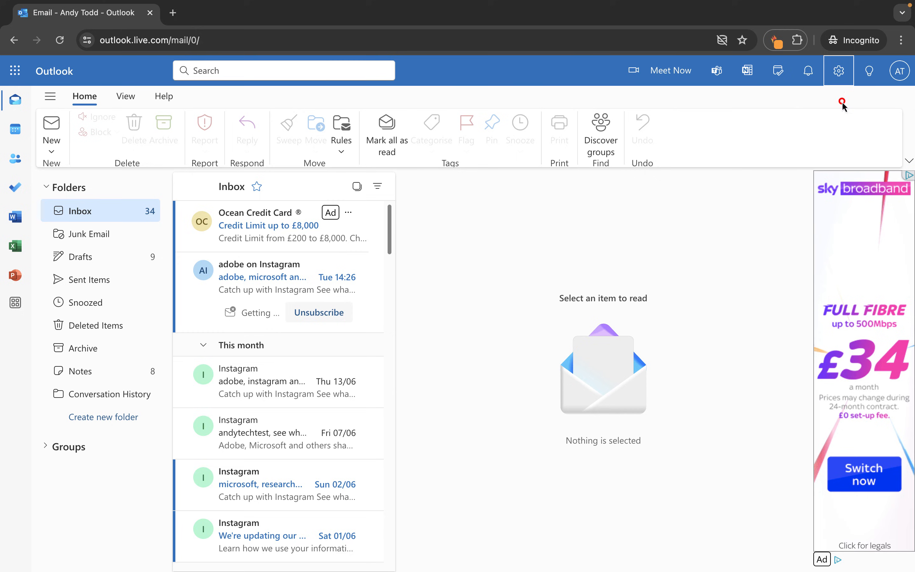
pyautogui.moveTo(667, 285)
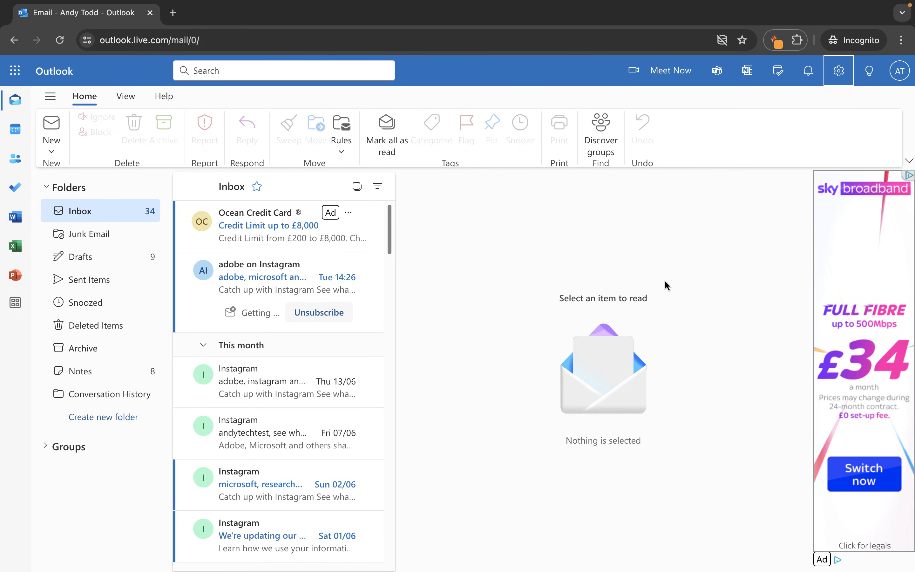